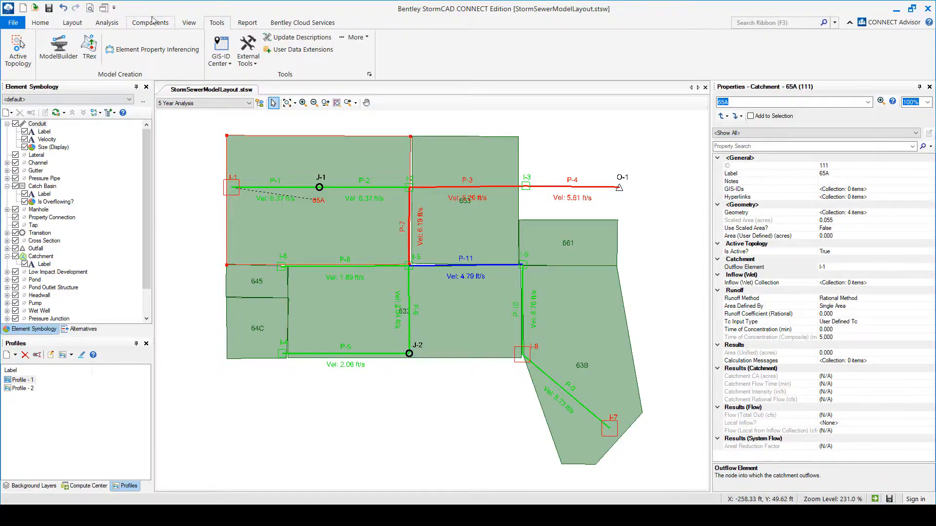
# Open and close the default design constraints from the analysis tools
pyautogui.click(106, 22)
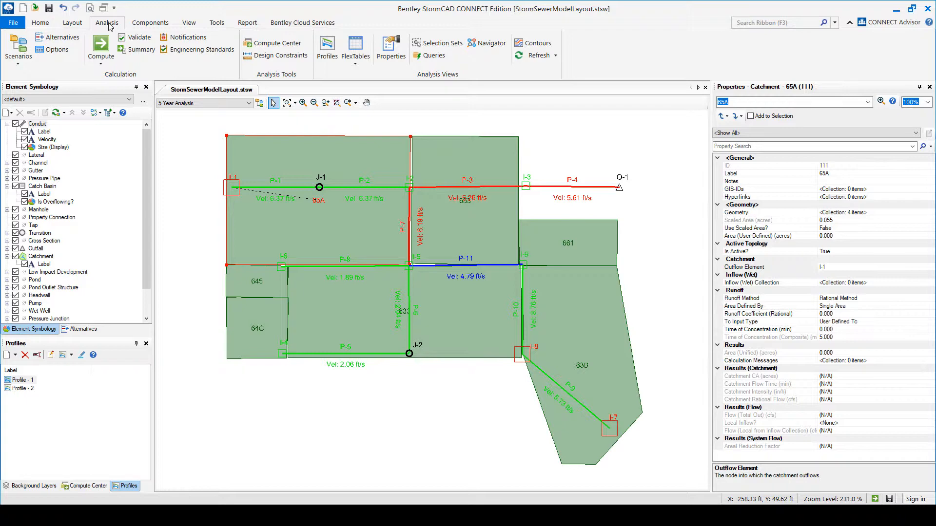
pyautogui.click(279, 55)
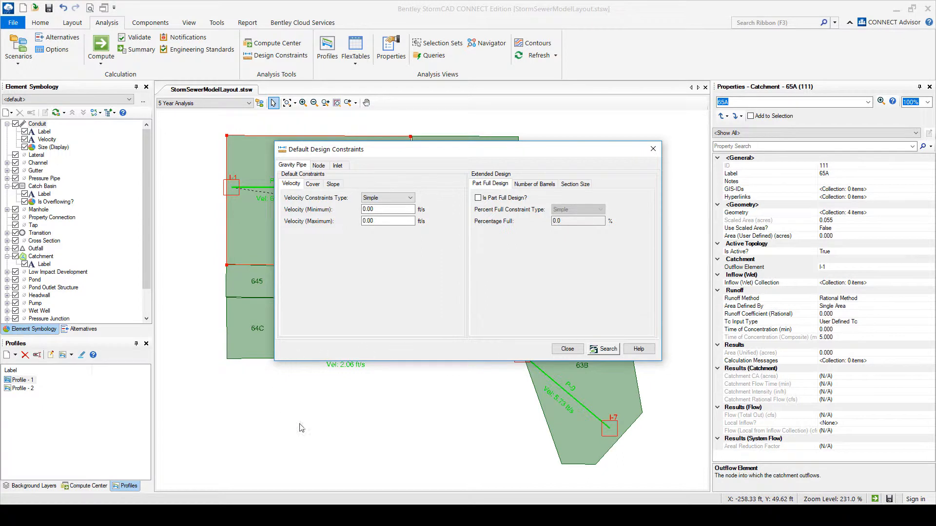
pyautogui.moveTo(679, 393)
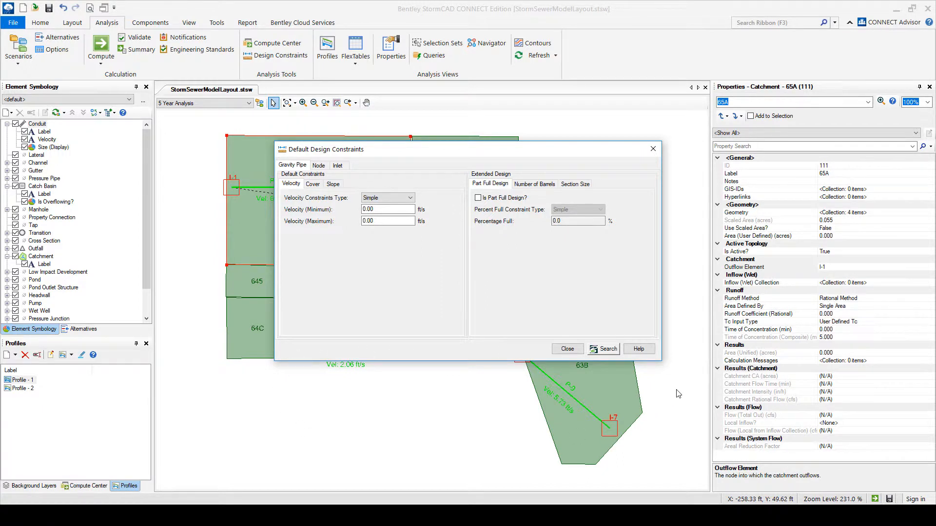
pyautogui.moveTo(530, 248)
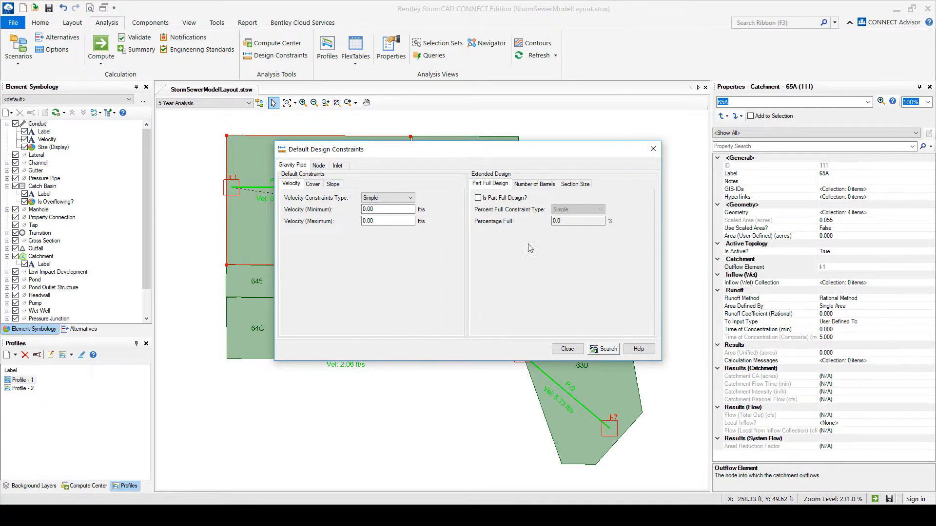
pyautogui.moveTo(576, 350)
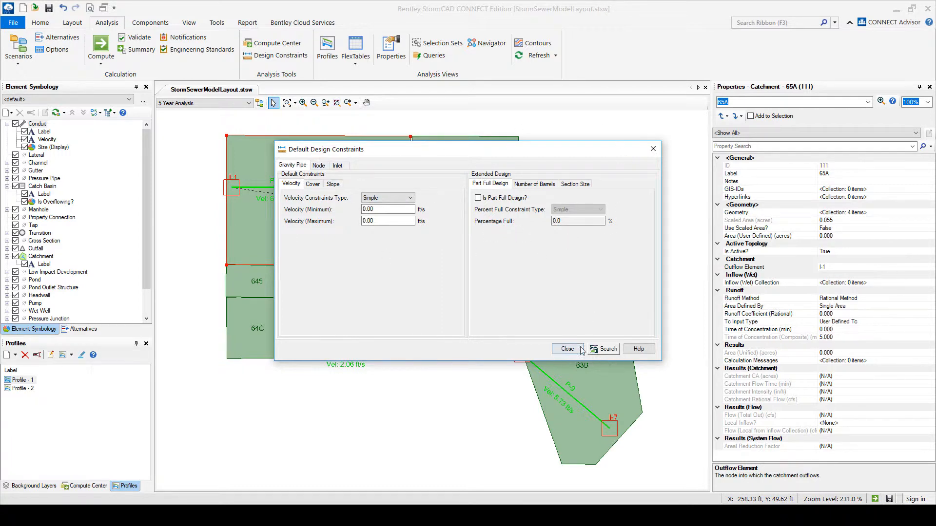
pyautogui.click(567, 349)
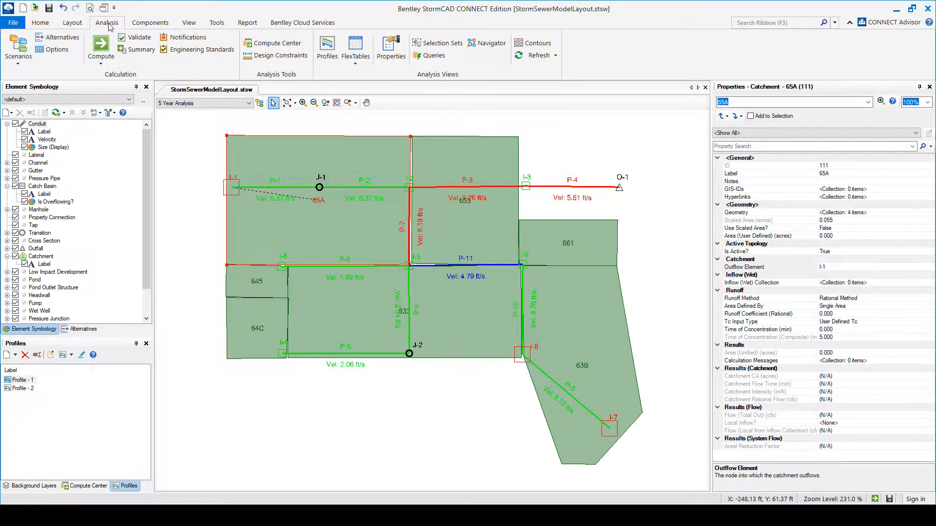
# In the Base Design constraints alternative, mark pipes P-3 and P-7 for conduit design
pyautogui.click(84, 329)
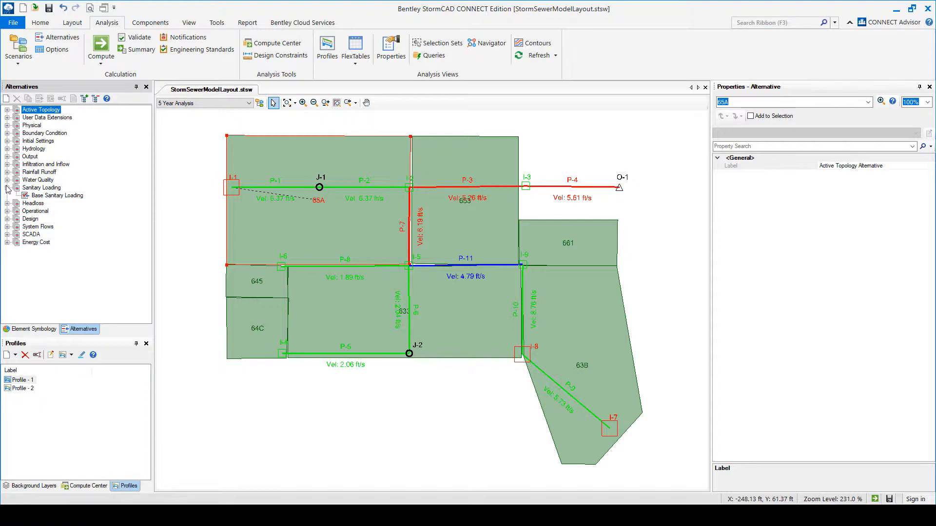
pyautogui.click(14, 211)
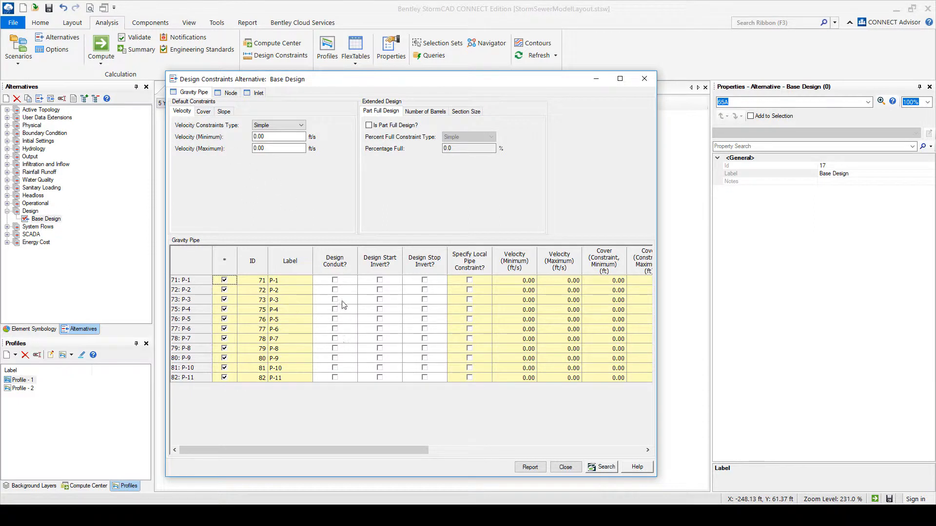
pyautogui.click(334, 300)
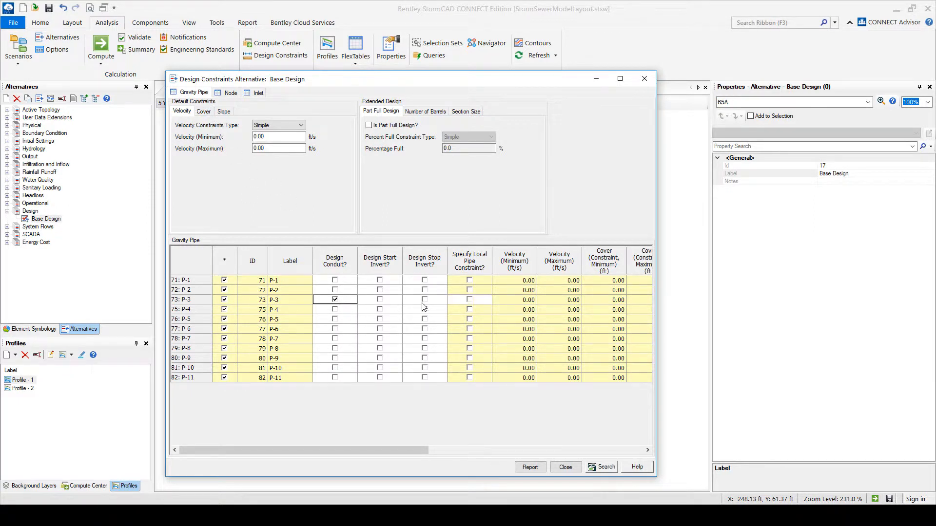
pyautogui.moveTo(426, 302)
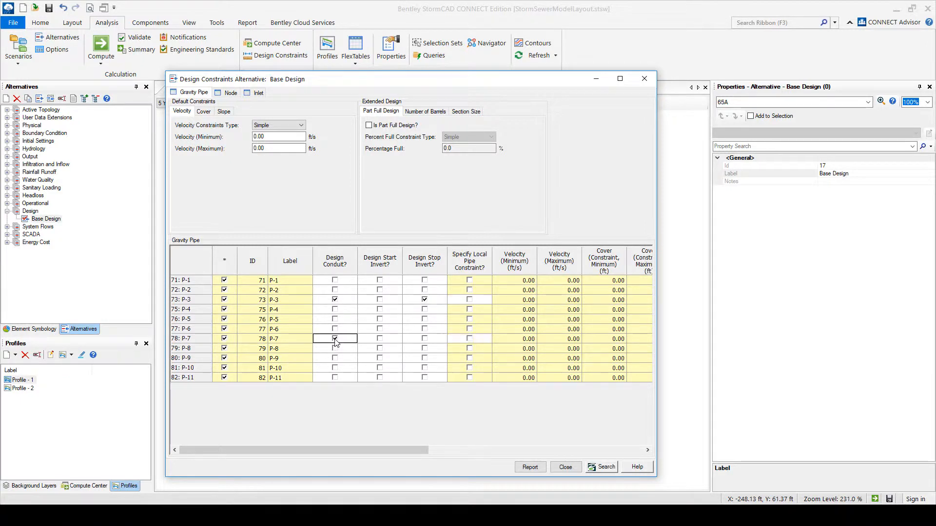
pyautogui.click(334, 338)
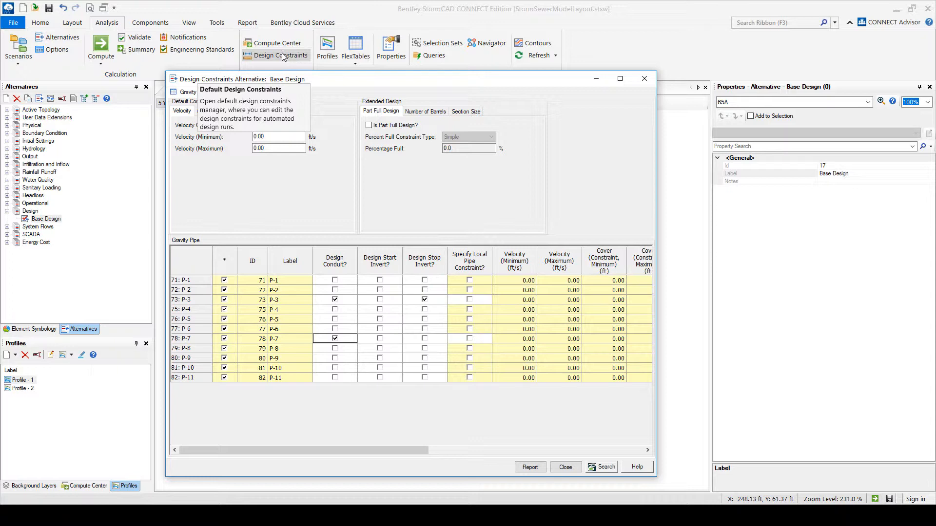
# On the Cover tab, toggle Consider Cover Along Pipe Length on and back off
pyautogui.click(203, 110)
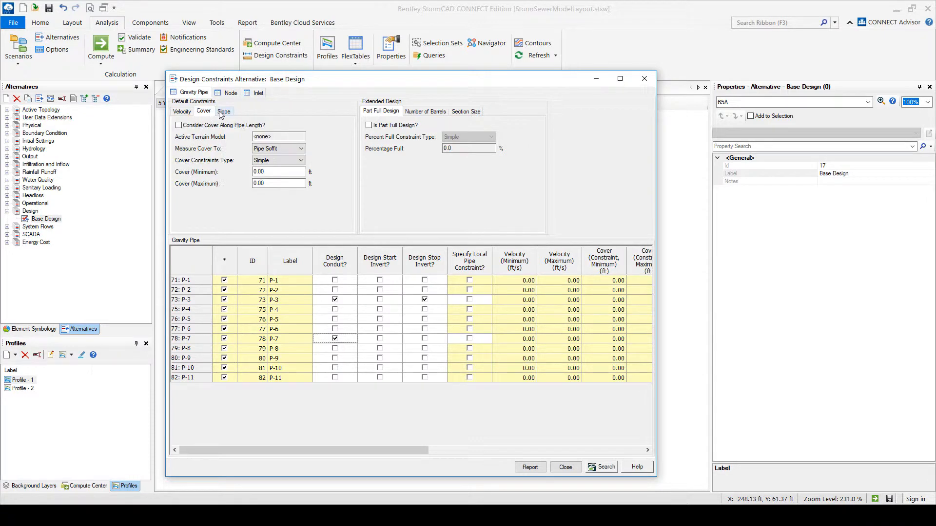
pyautogui.click(223, 111)
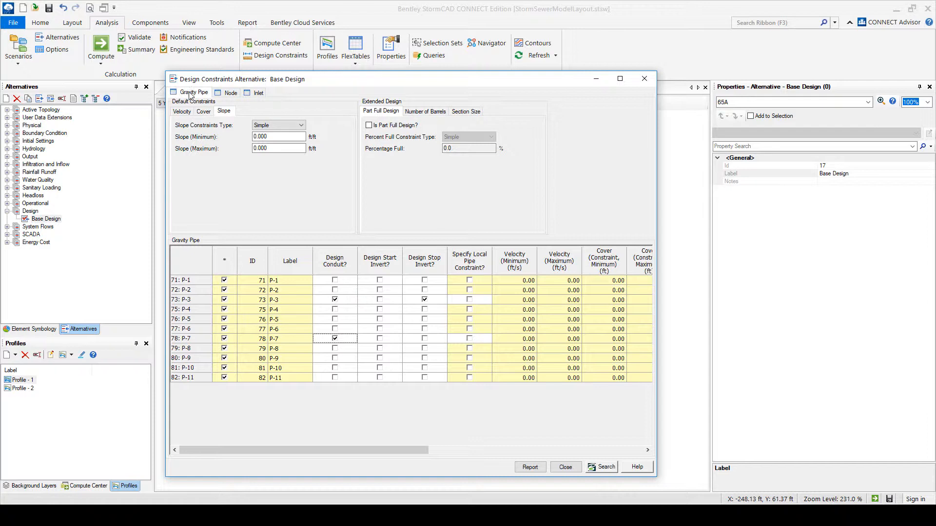
pyautogui.click(204, 111)
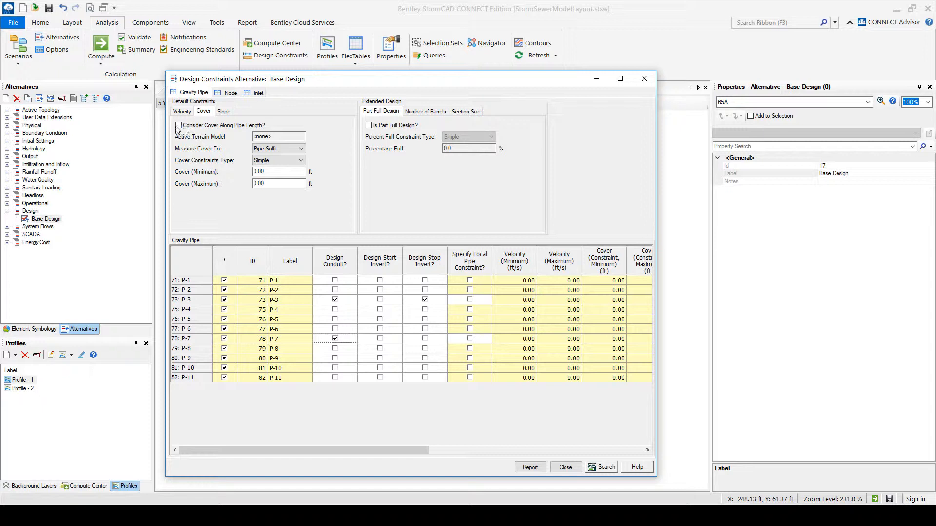
pyautogui.click(179, 125)
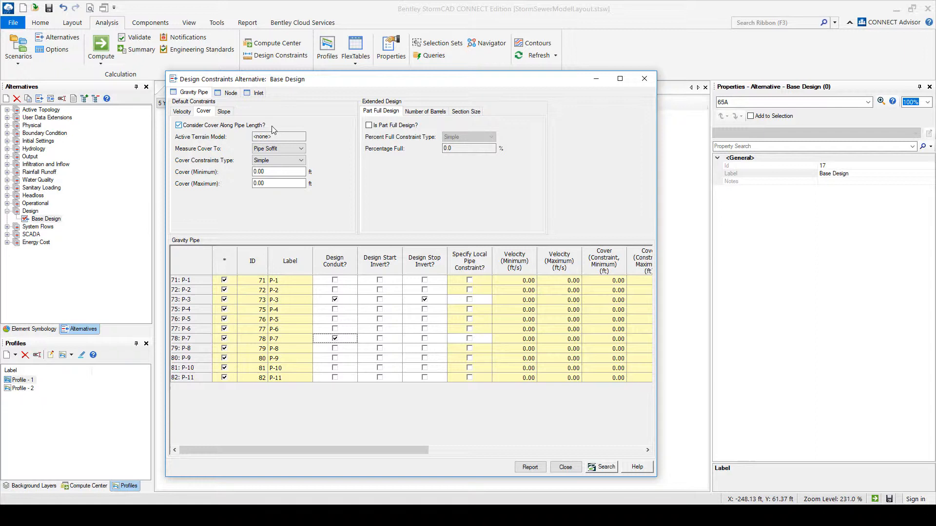
pyautogui.click(179, 125)
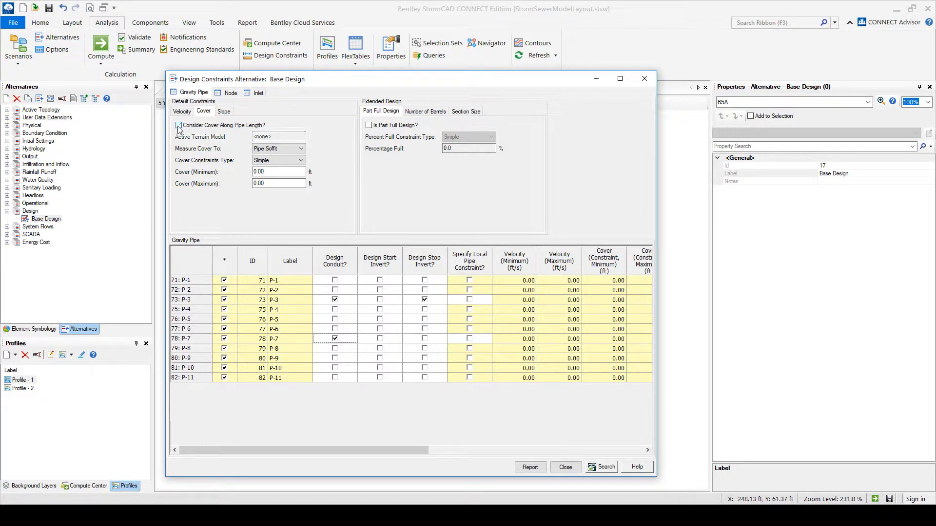
pyautogui.click(177, 126)
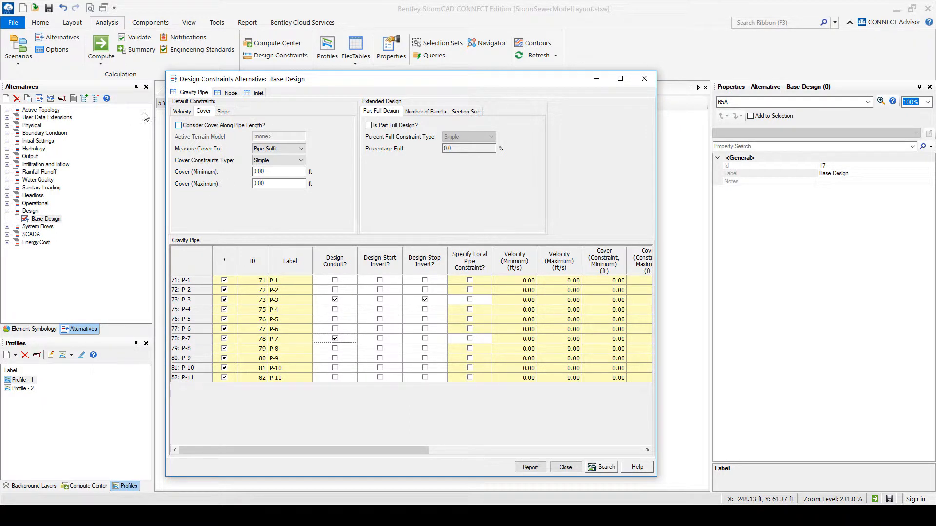
# Set the pipe slope constraints type to Table and start a rise row
pyautogui.click(224, 111)
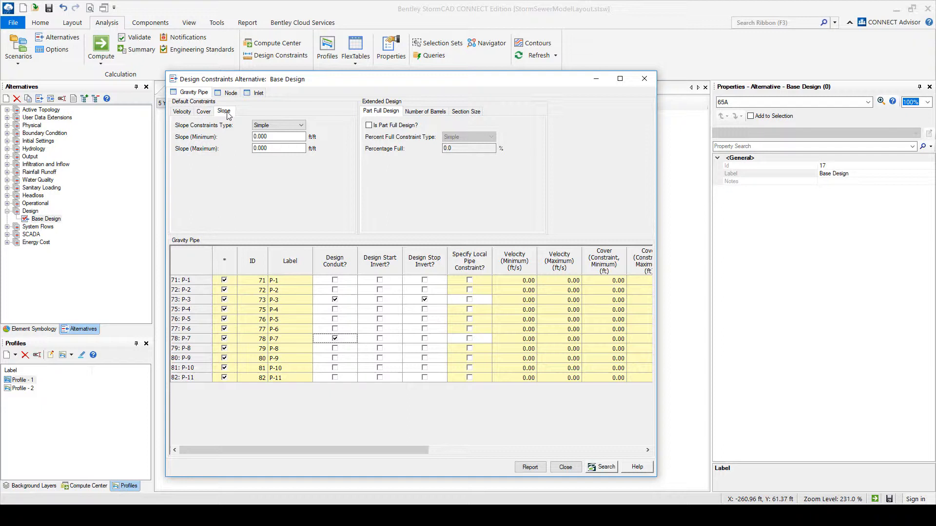
pyautogui.click(300, 125)
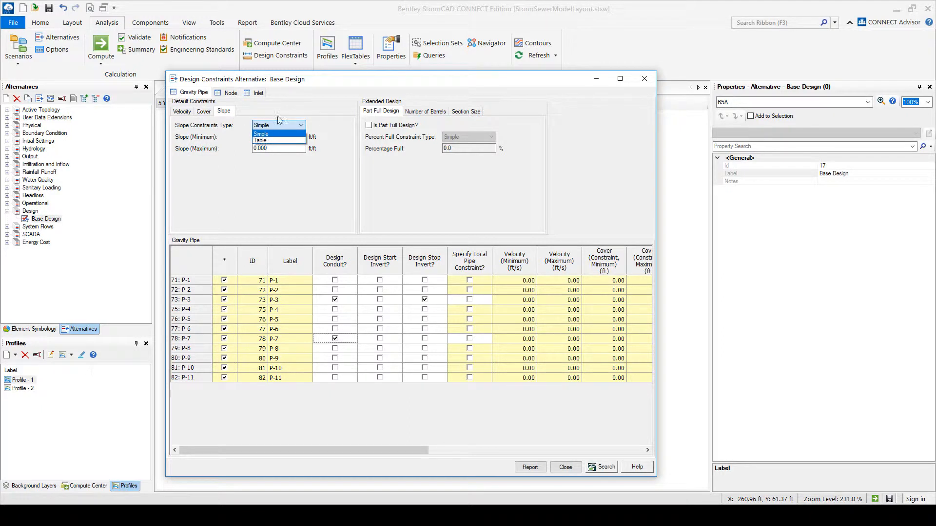
pyautogui.click(260, 140)
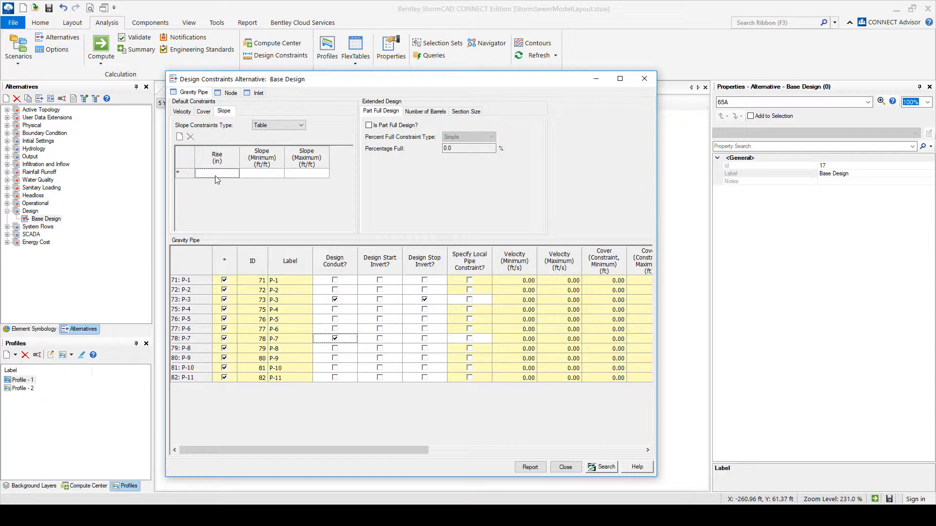
pyautogui.click(217, 173)
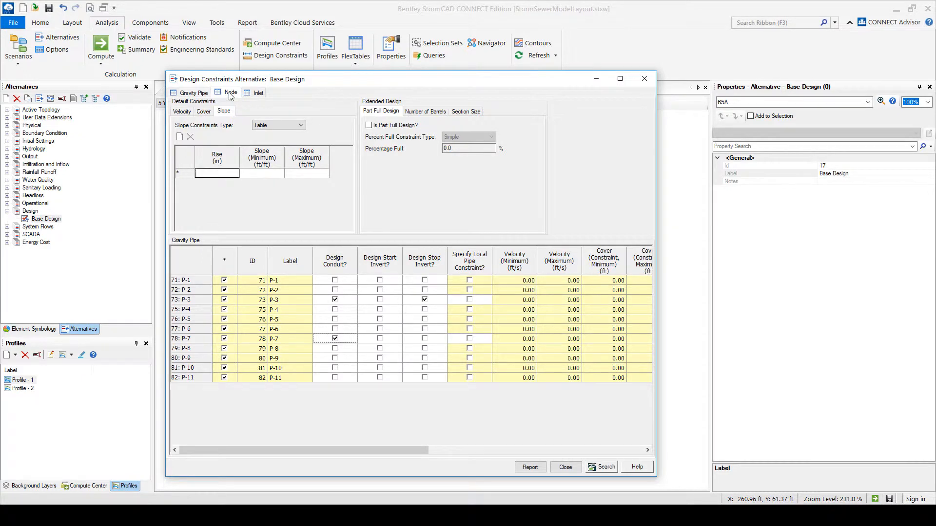
# Close the Base Design constraints and expand Physical to show Base Physical
pyautogui.click(230, 92)
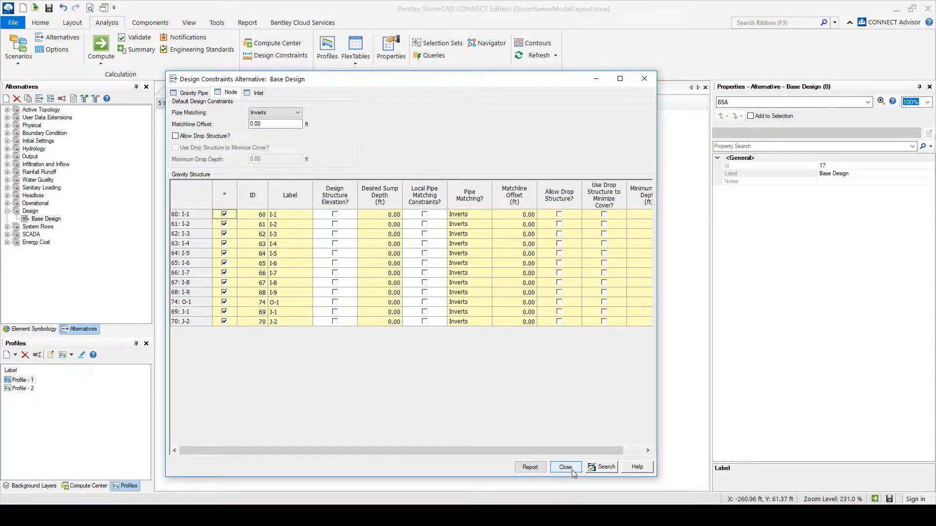
pyautogui.click(565, 467)
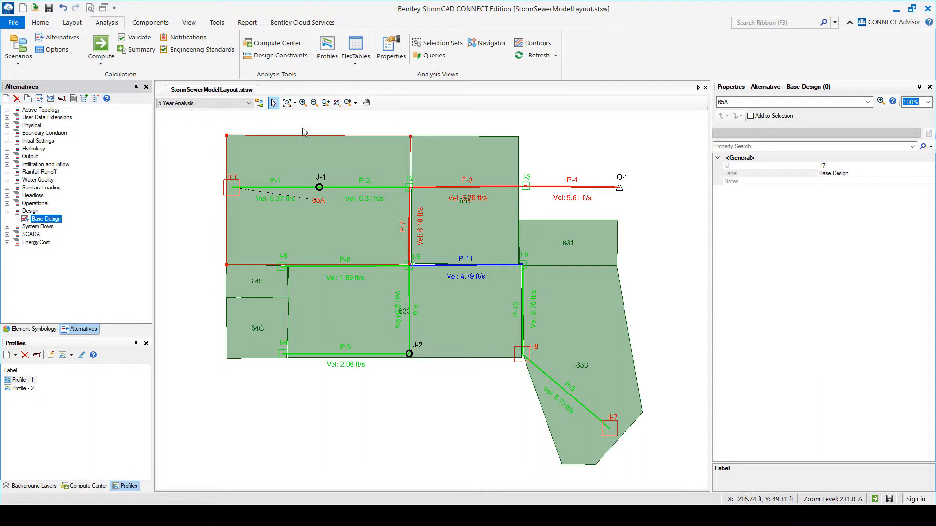
pyautogui.moveTo(404, 115)
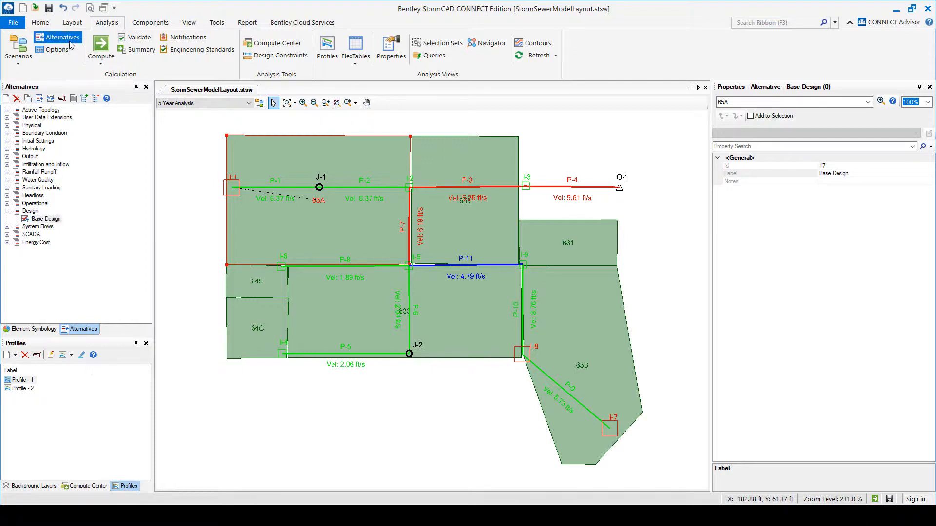
pyautogui.click(46, 218)
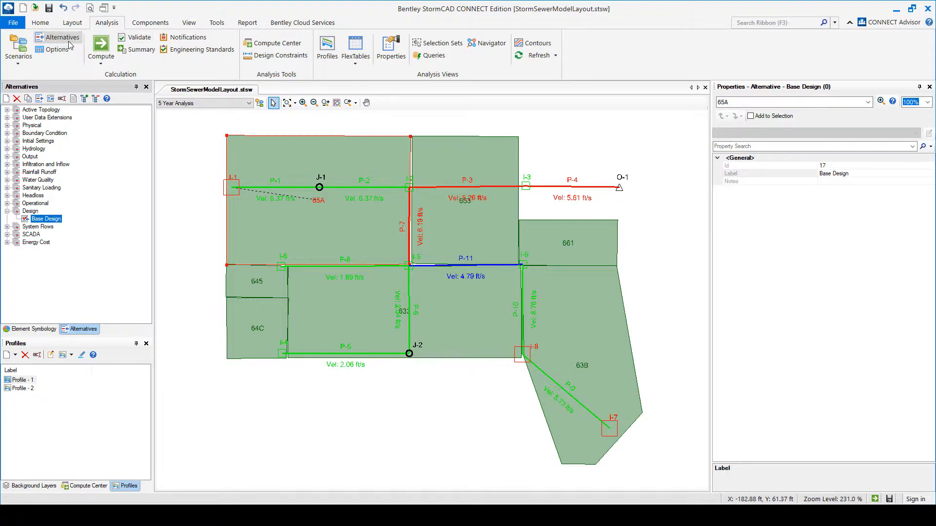
pyautogui.moveTo(290, 168)
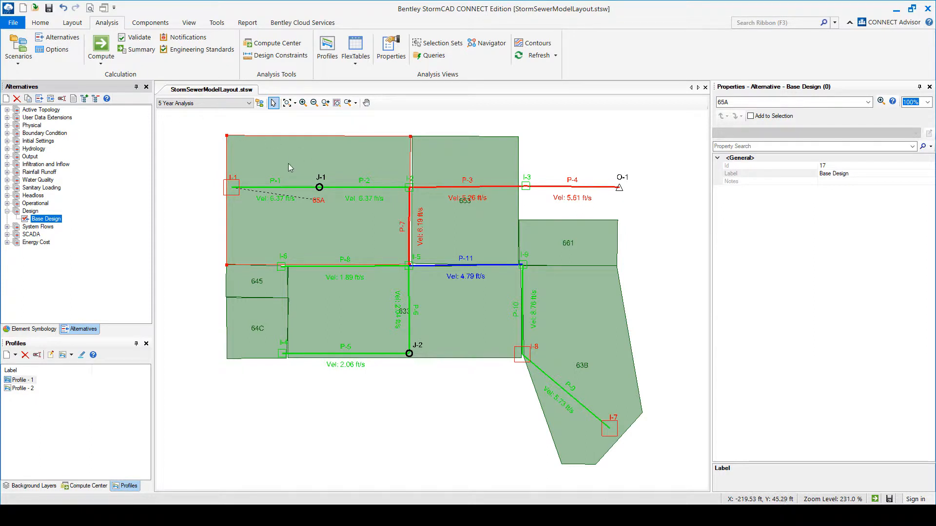
pyautogui.moveTo(46, 76)
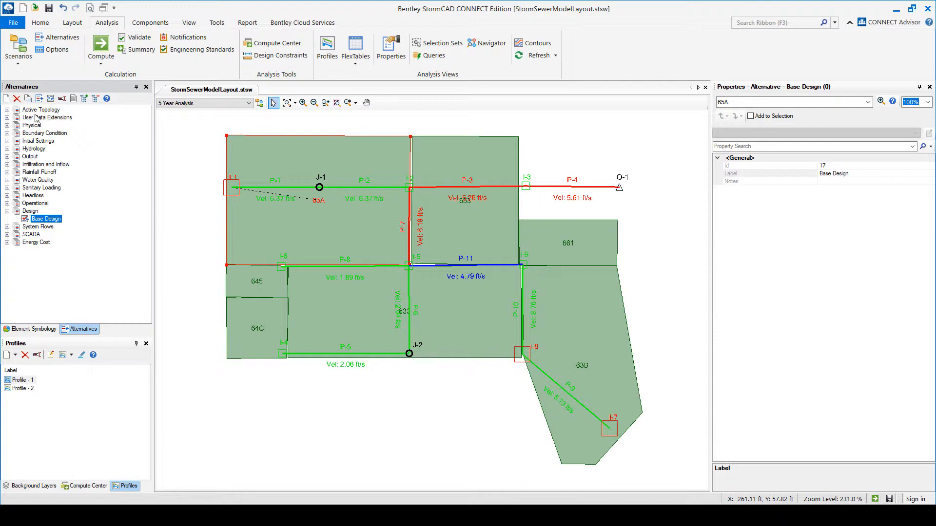
pyautogui.click(6, 125)
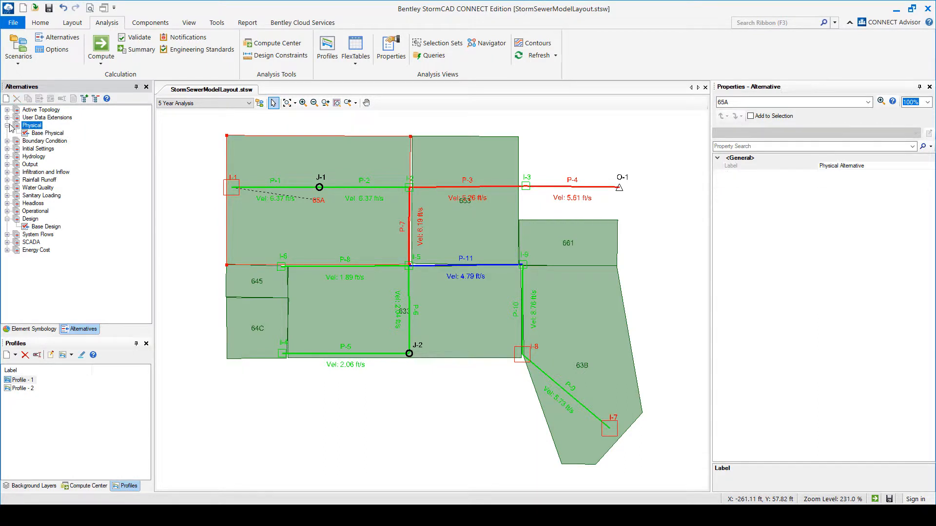
pyautogui.moveTo(55, 139)
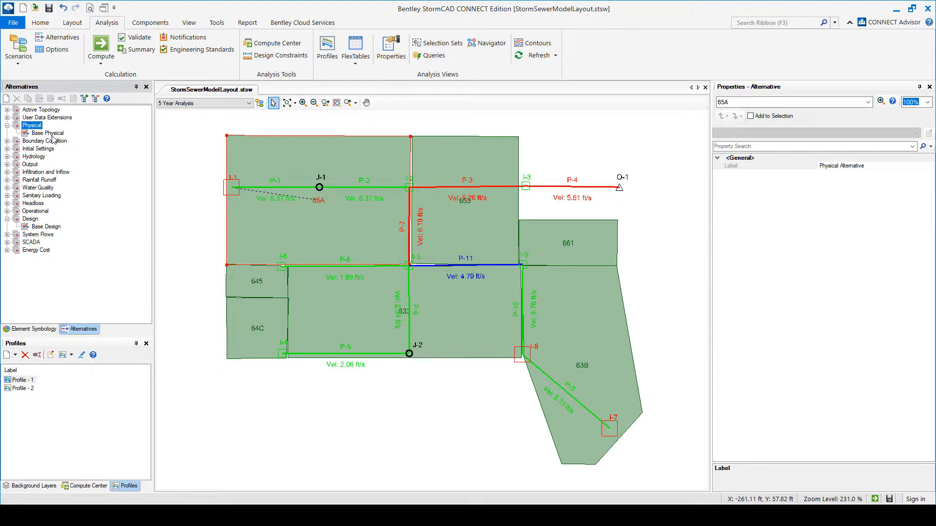
pyautogui.doubleClick(47, 133)
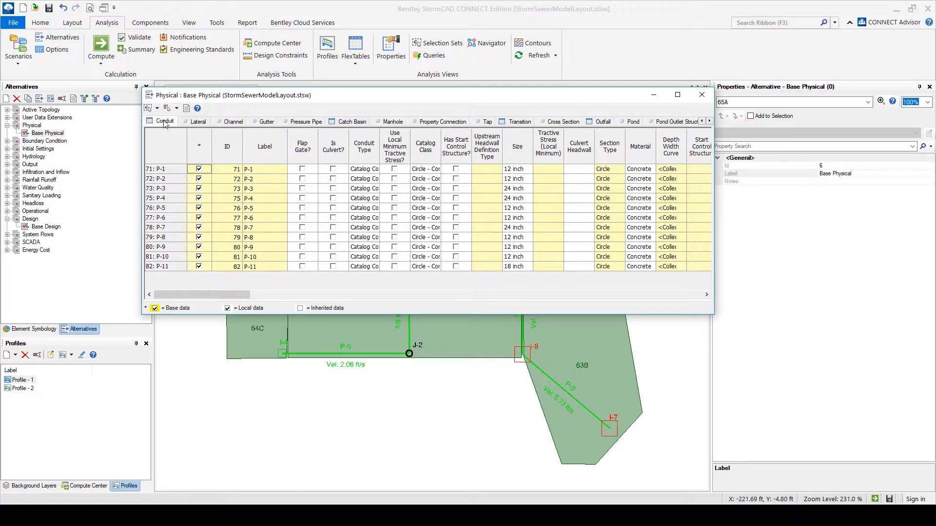
pyautogui.moveTo(381, 204)
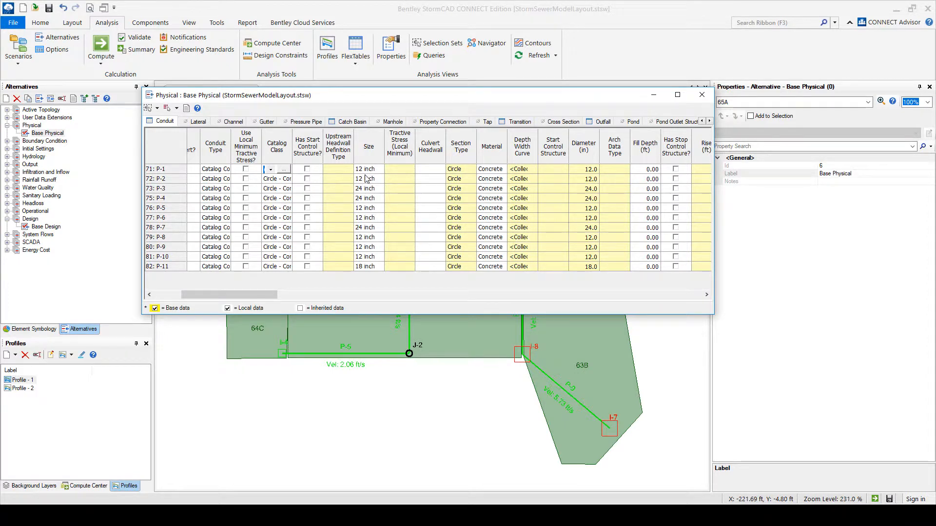
pyautogui.click(364, 169)
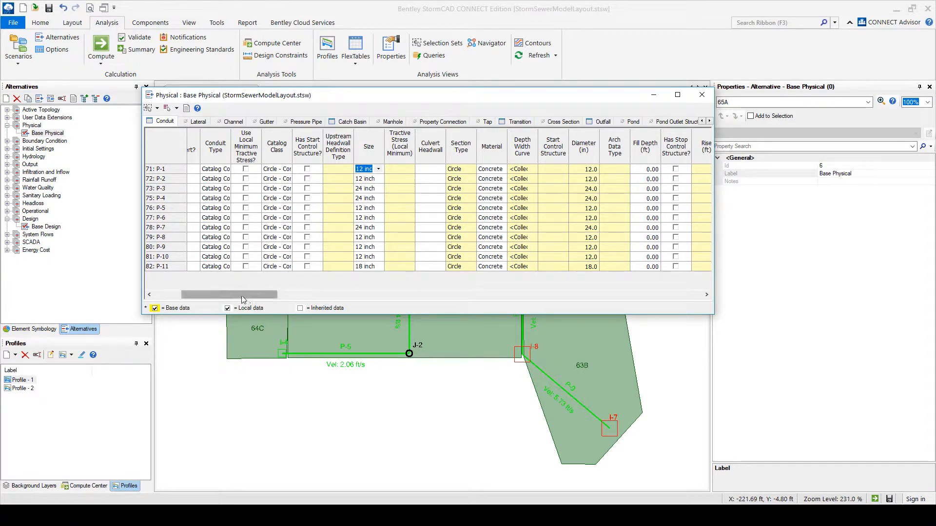
pyautogui.moveTo(229, 294); pyautogui.dragTo(297, 294)
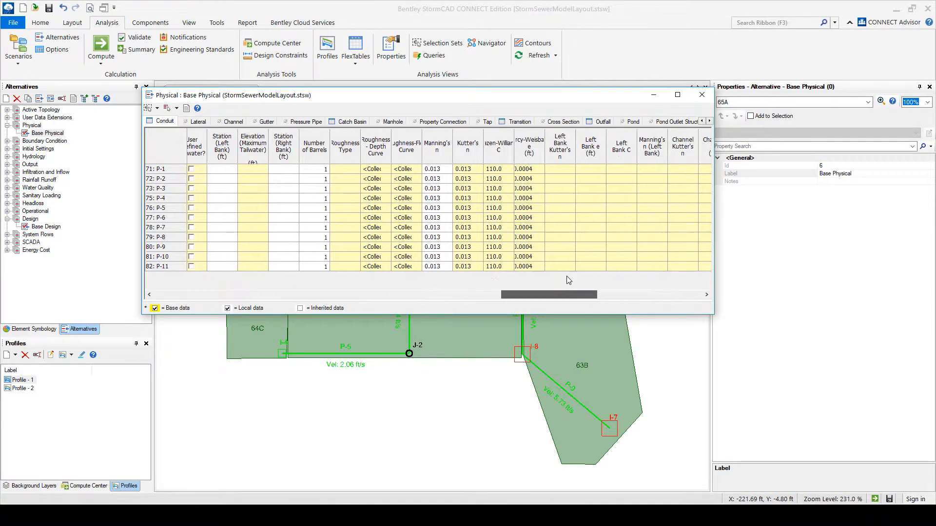
pyautogui.hscroll(3)
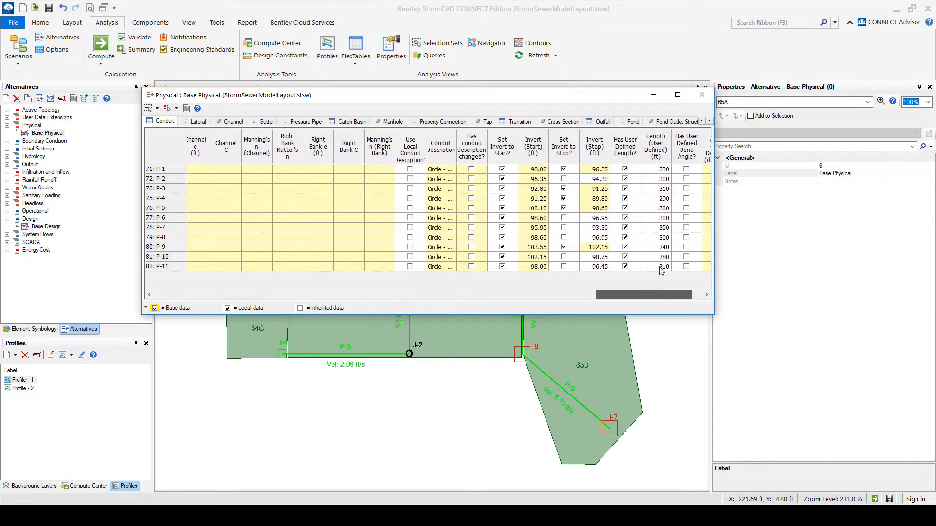
pyautogui.hscroll(3)
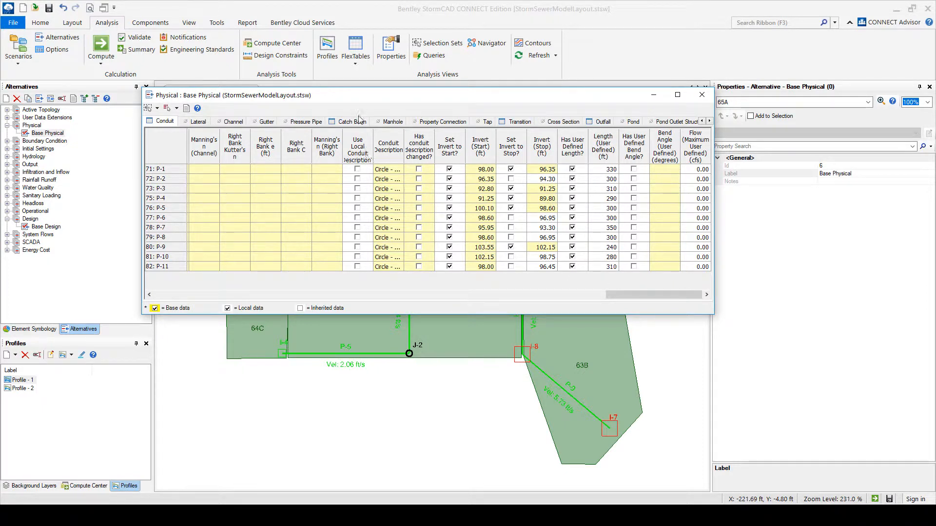
pyautogui.moveTo(357, 108)
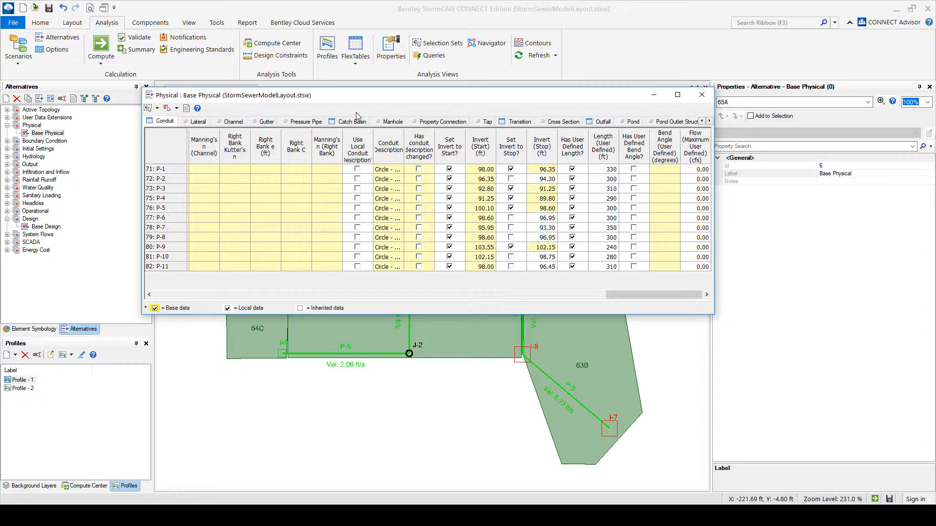
pyautogui.moveTo(626, 291)
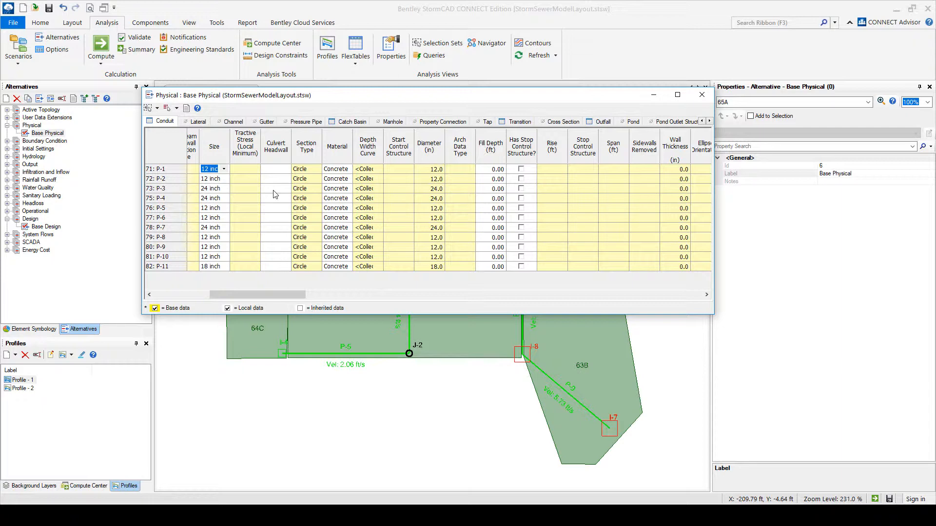
pyautogui.moveTo(354, 130)
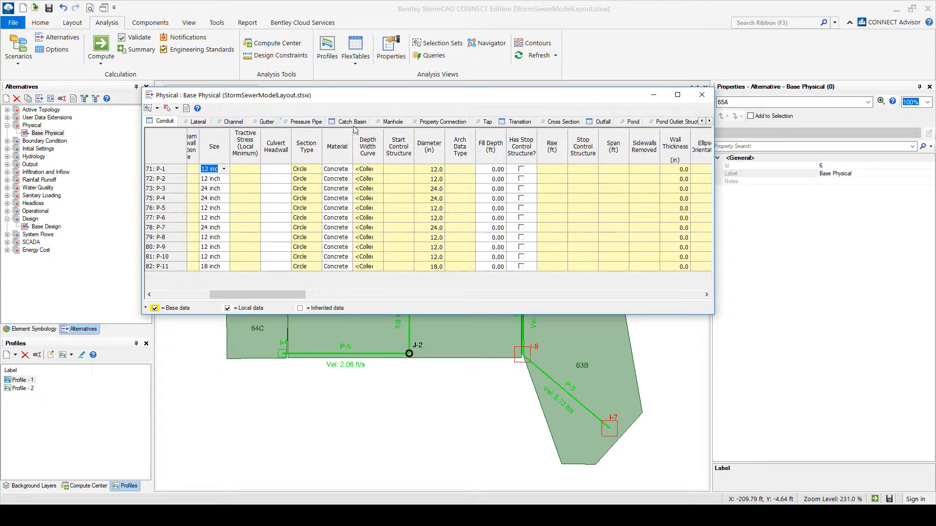
# Check the catch basin invert elevations of I-6 and I-7, then close the table
pyautogui.click(352, 122)
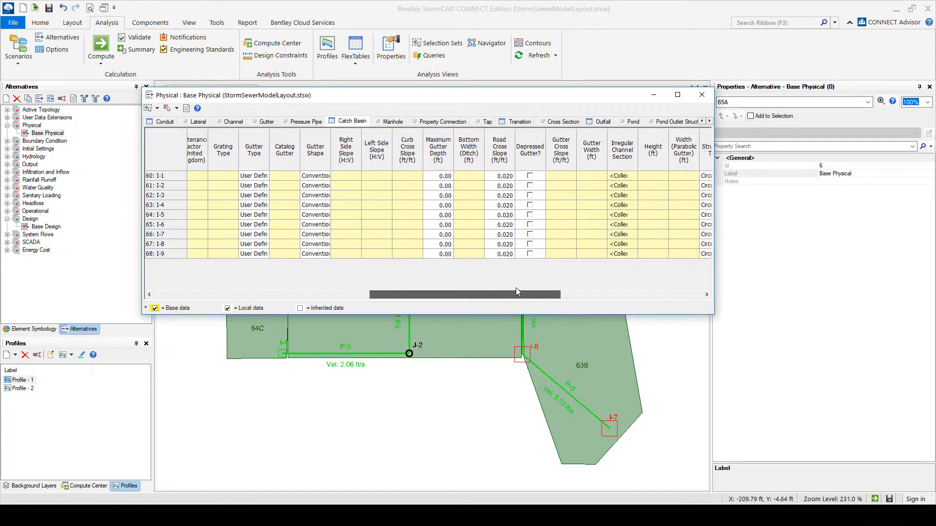
pyautogui.hscroll(3)
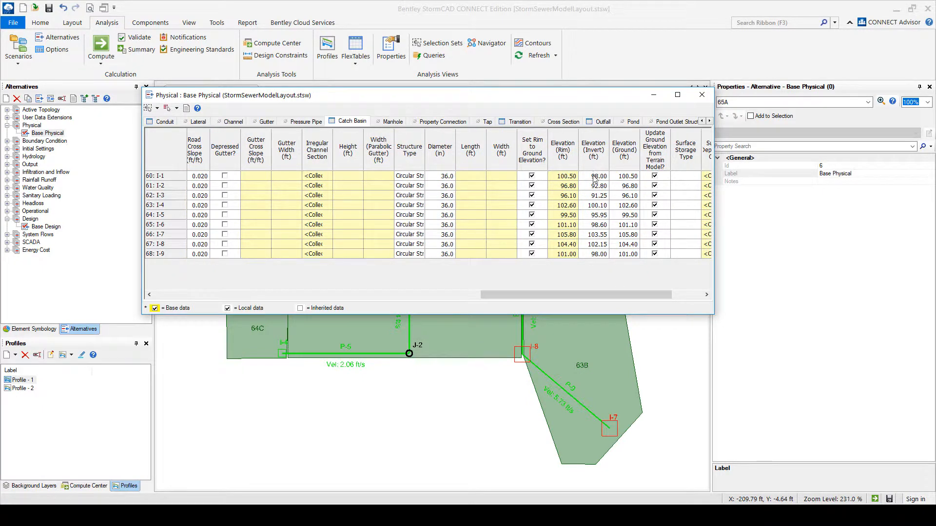
pyautogui.click(593, 176)
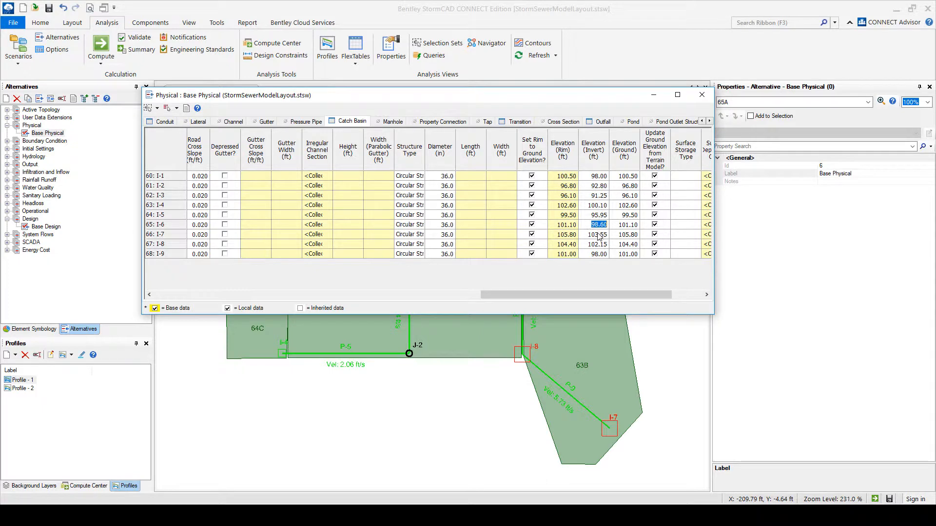
pyautogui.click(595, 234)
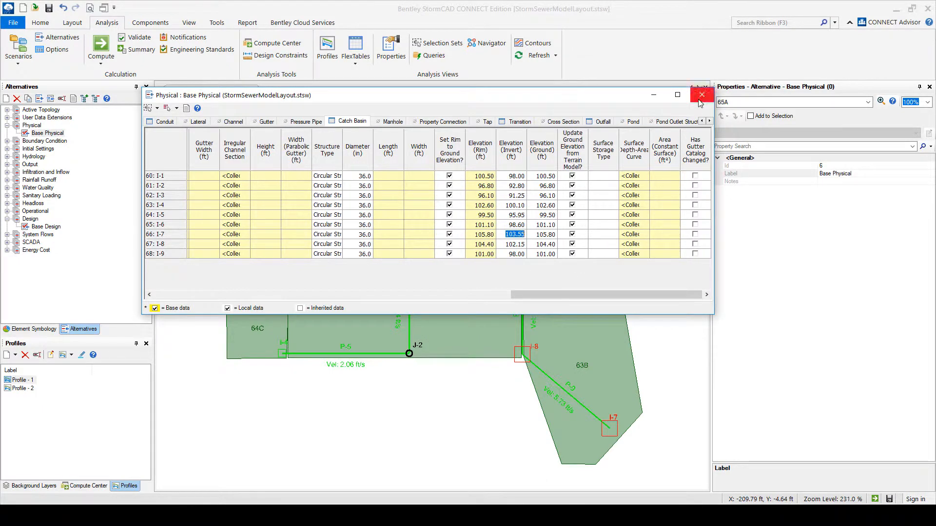
pyautogui.click(701, 94)
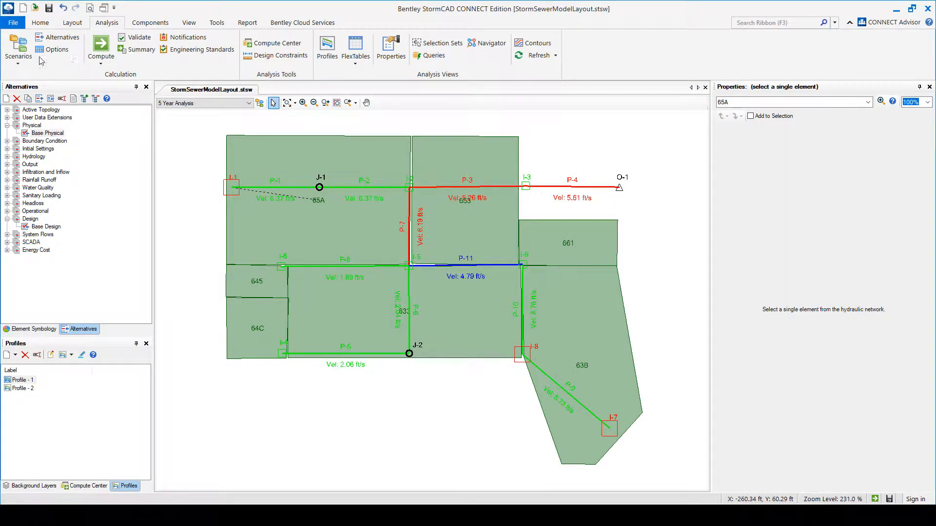
pyautogui.moveTo(174, 49)
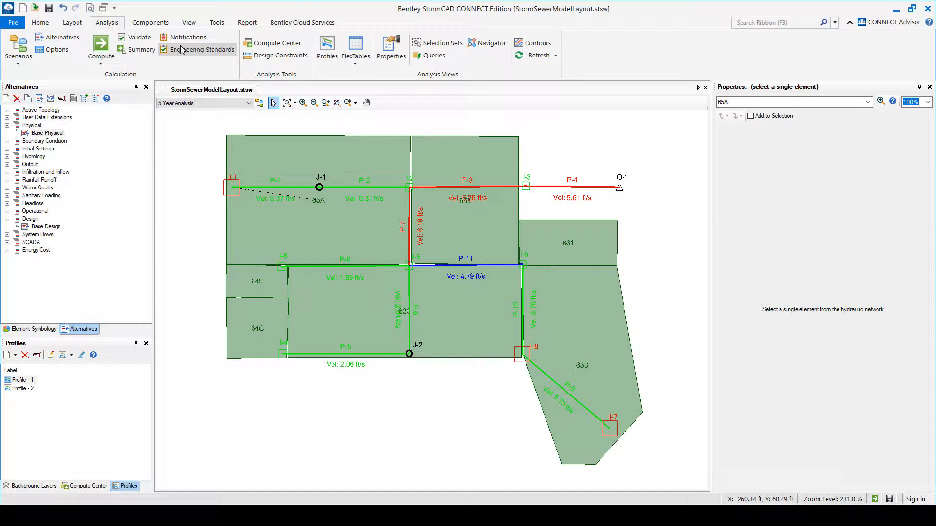
pyautogui.click(46, 226)
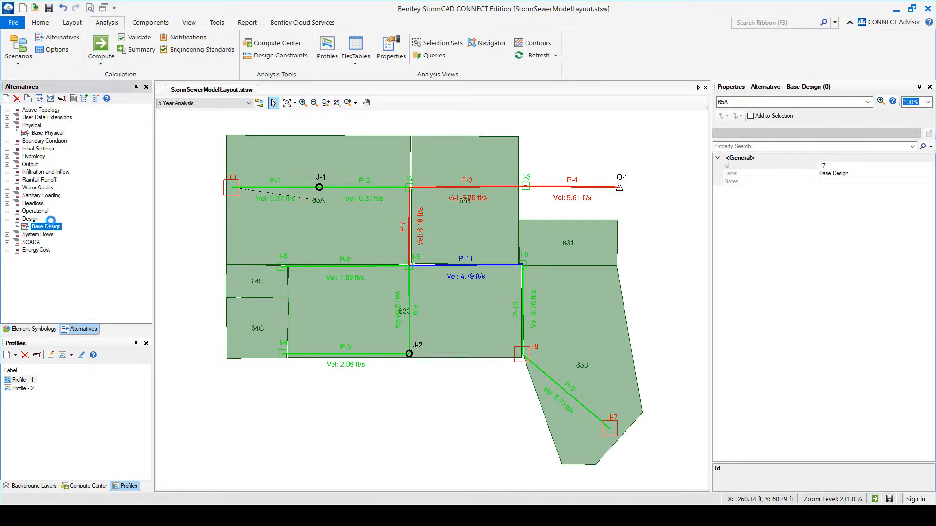
pyautogui.click(280, 55)
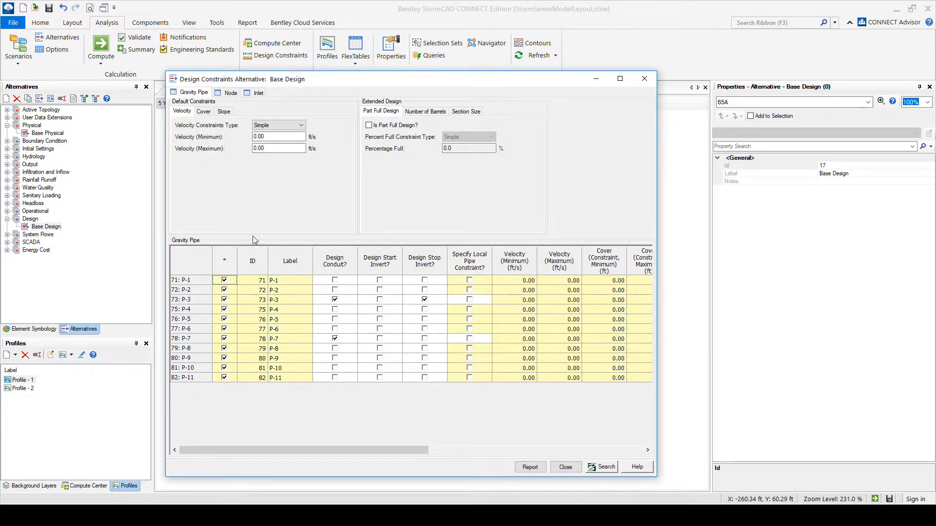
pyautogui.click(565, 467)
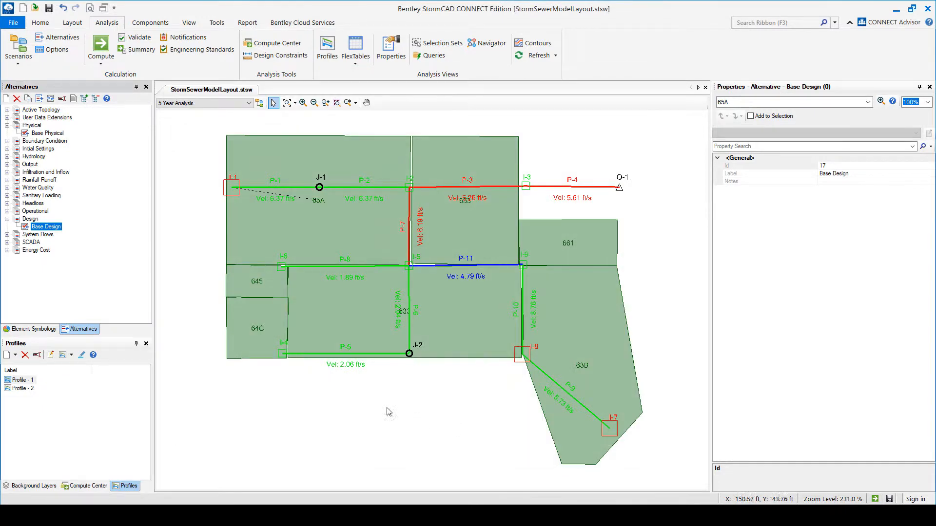
pyautogui.moveTo(359, 26)
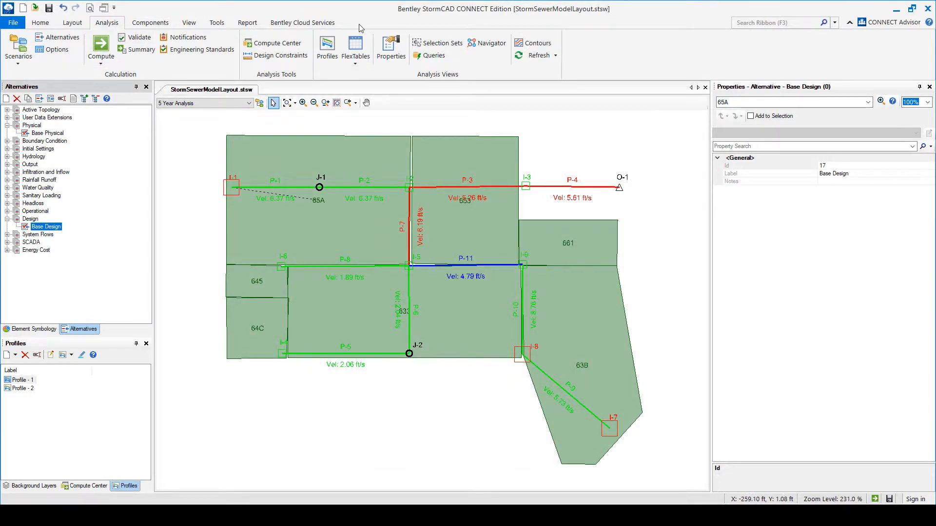
# Open the Conduit Catalog from the Components catalog list
pyautogui.click(217, 22)
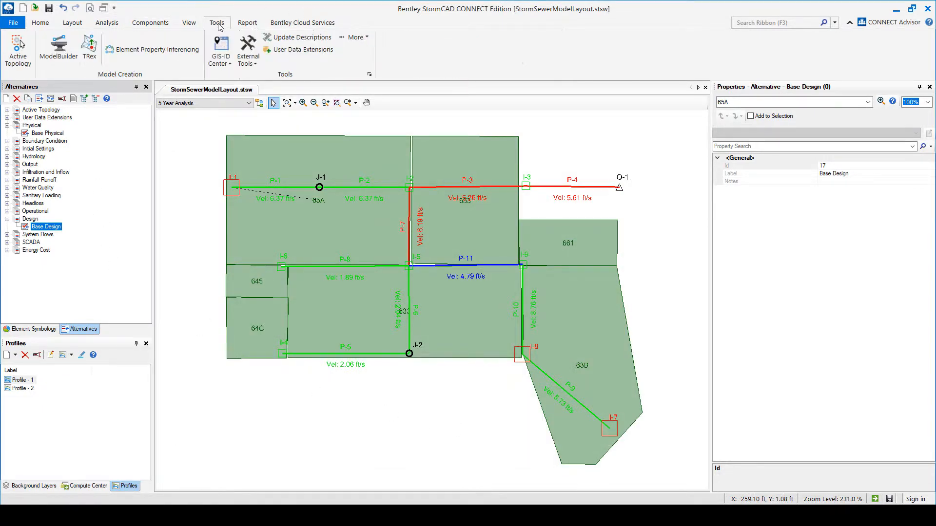
pyautogui.click(189, 23)
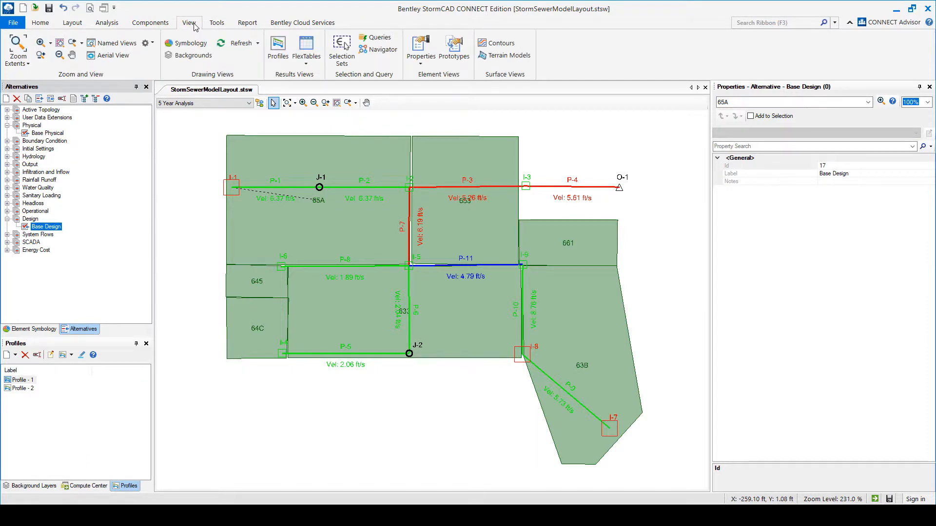
pyautogui.moveTo(168, 27)
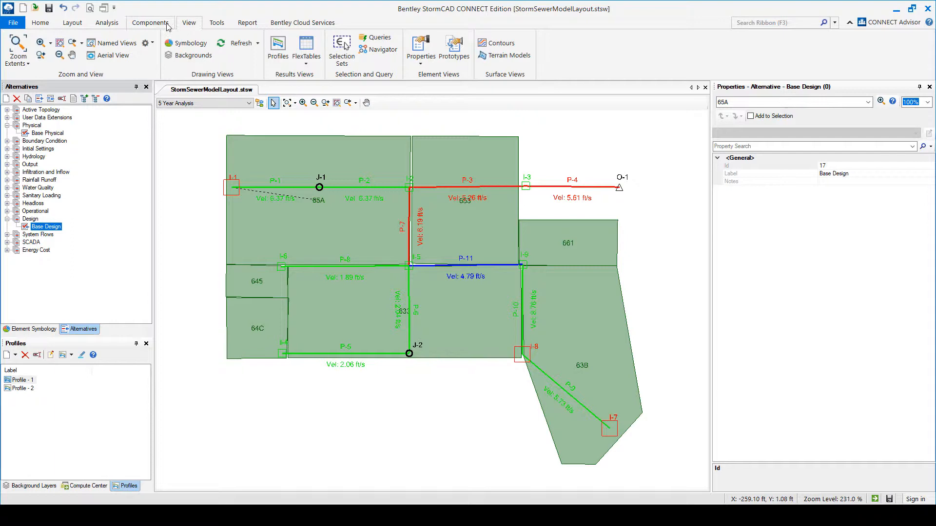
pyautogui.click(150, 23)
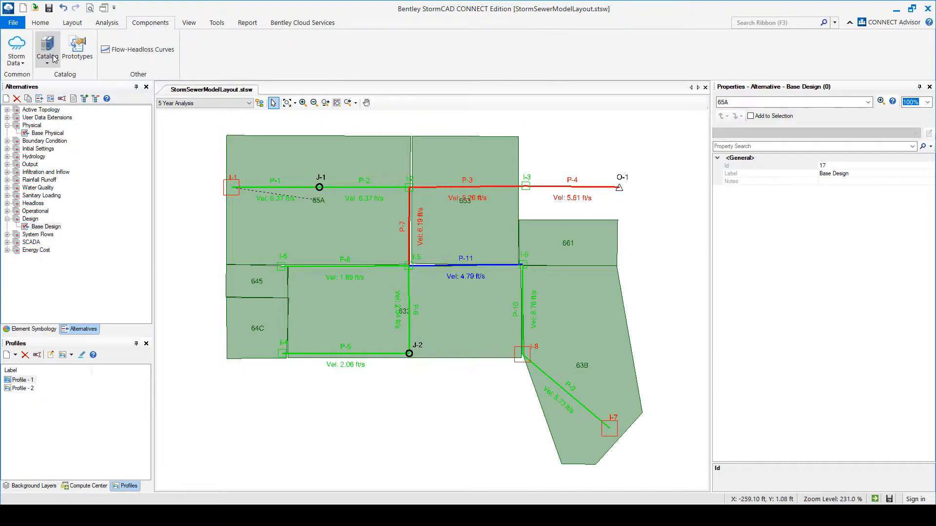
pyautogui.click(44, 48)
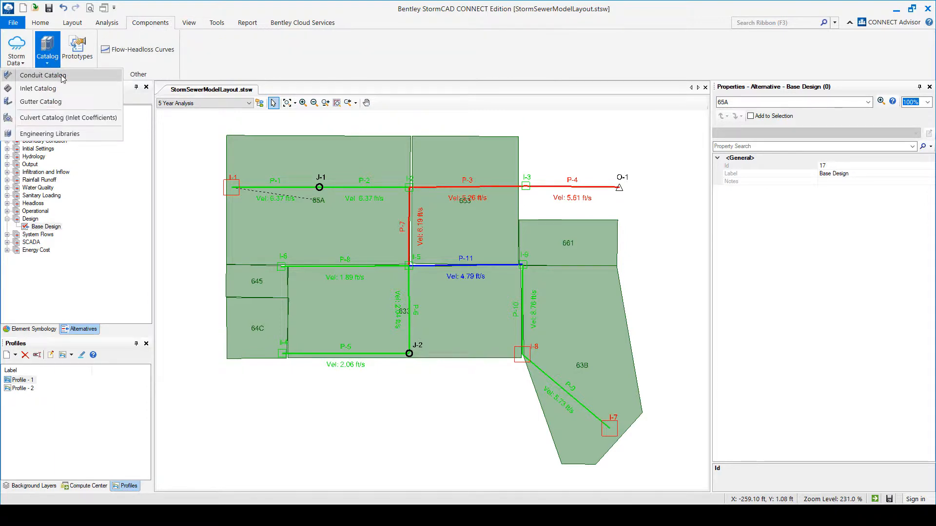
pyautogui.click(43, 75)
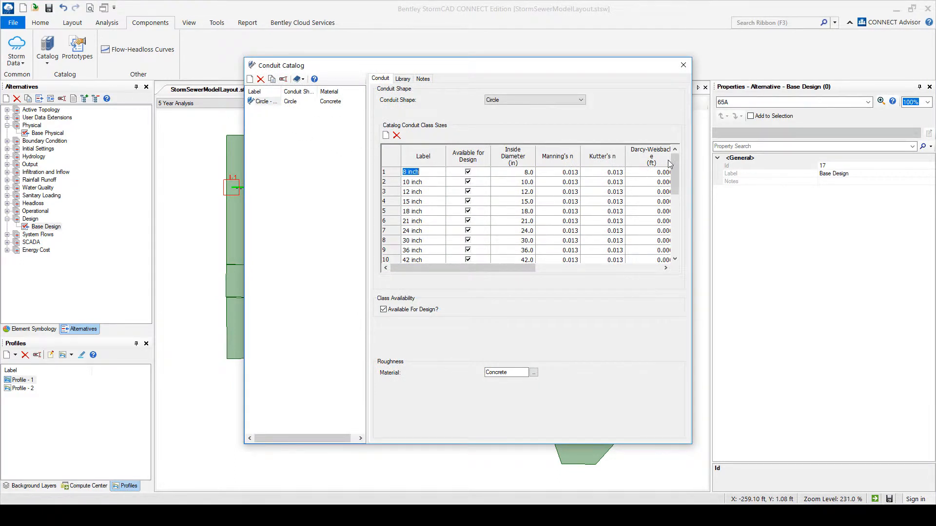
# Review the circular sizes, keep 8 inch available for design, and close the catalog
pyautogui.scroll(-3)
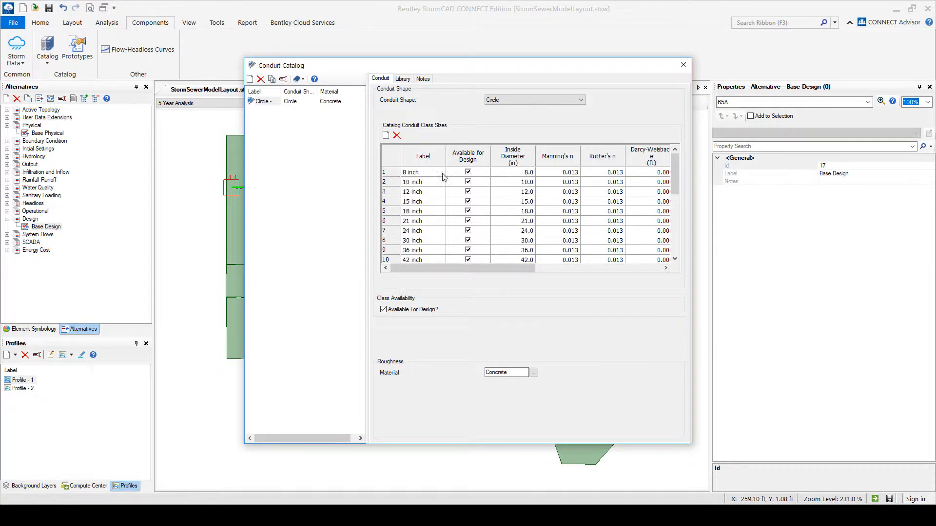
pyautogui.moveTo(424, 182)
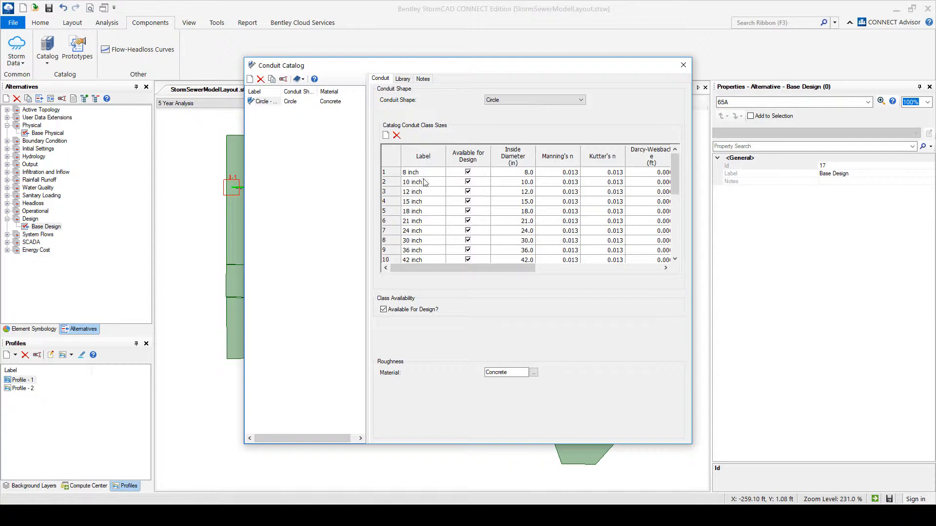
pyautogui.moveTo(681, 65)
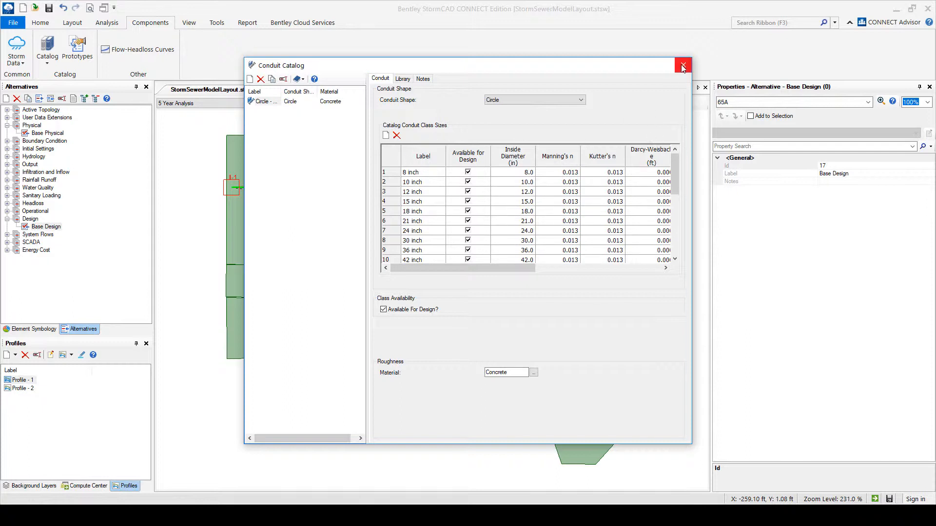
pyautogui.scroll(-3)
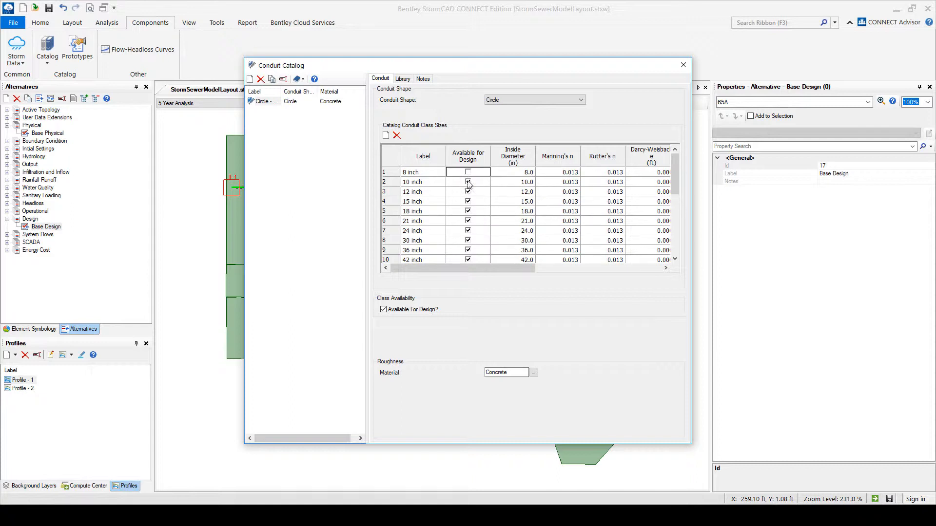
pyautogui.click(467, 171)
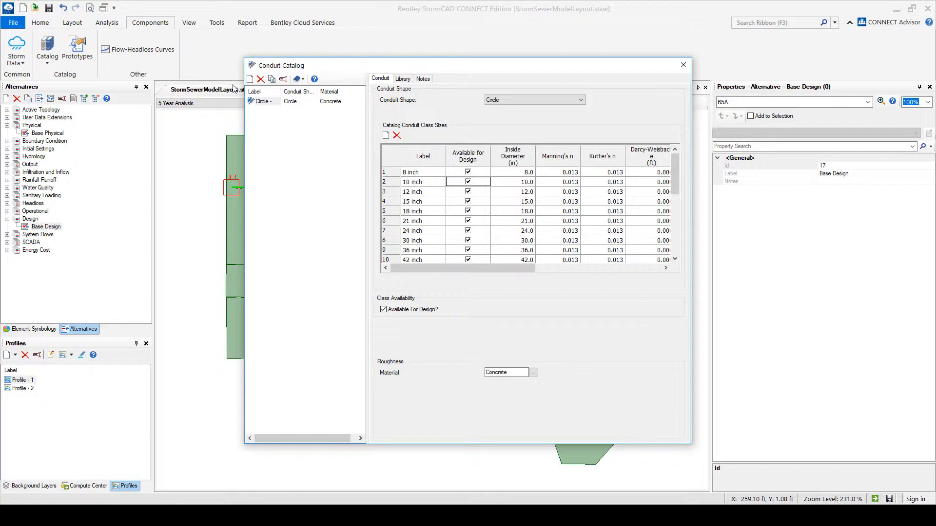
pyautogui.click(682, 64)
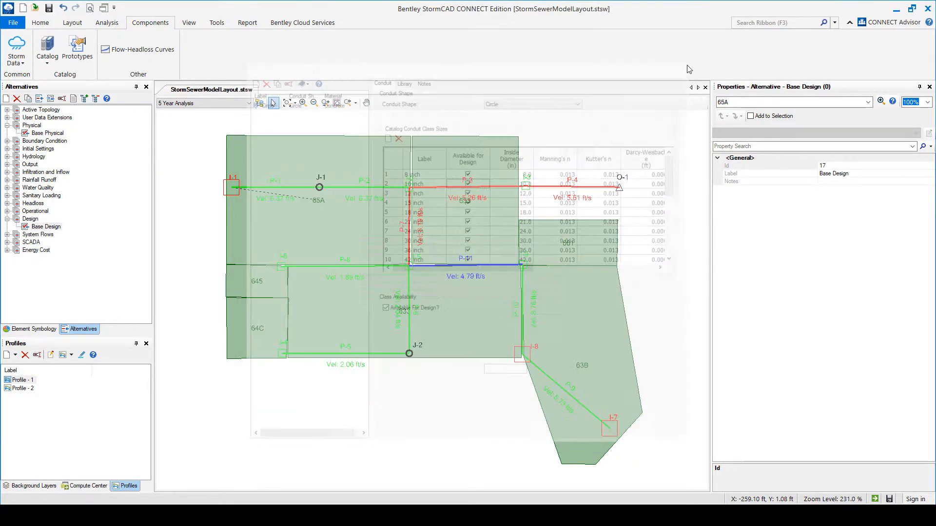
# Add a new inlet, Inlet - 1, to the Inlet Catalog and view its type choices
pyautogui.click(45, 48)
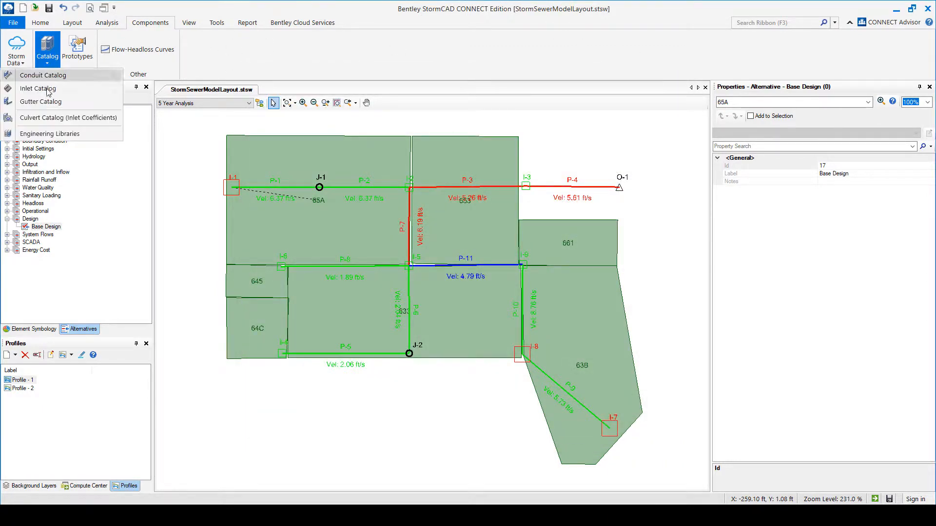
pyautogui.click(38, 88)
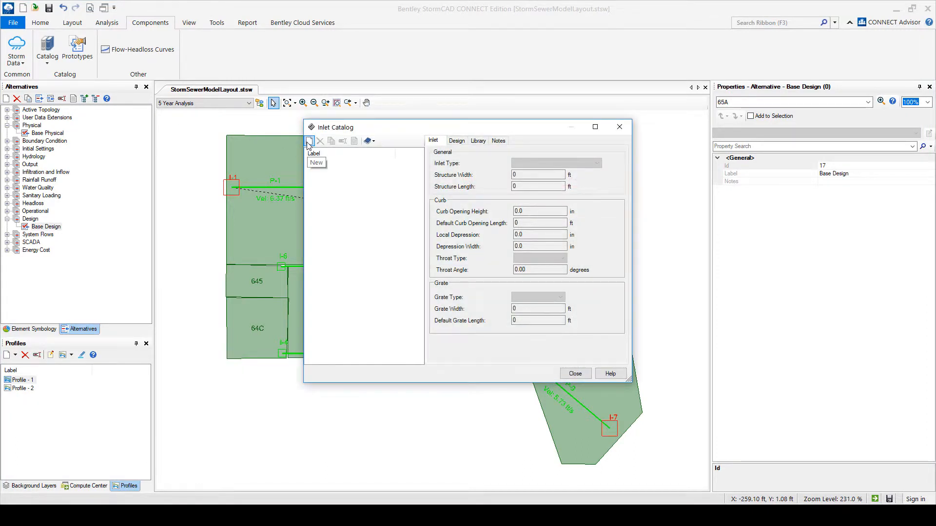
pyautogui.click(309, 140)
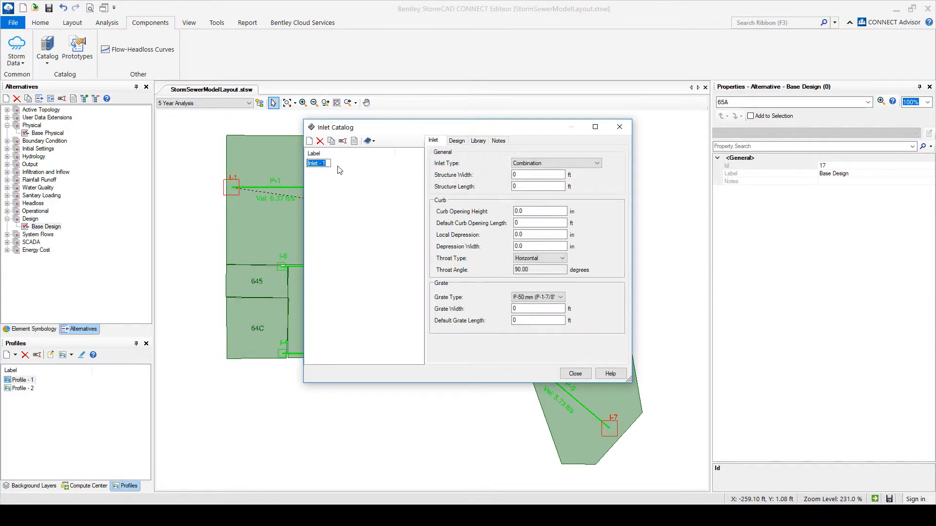
pyautogui.click(595, 163)
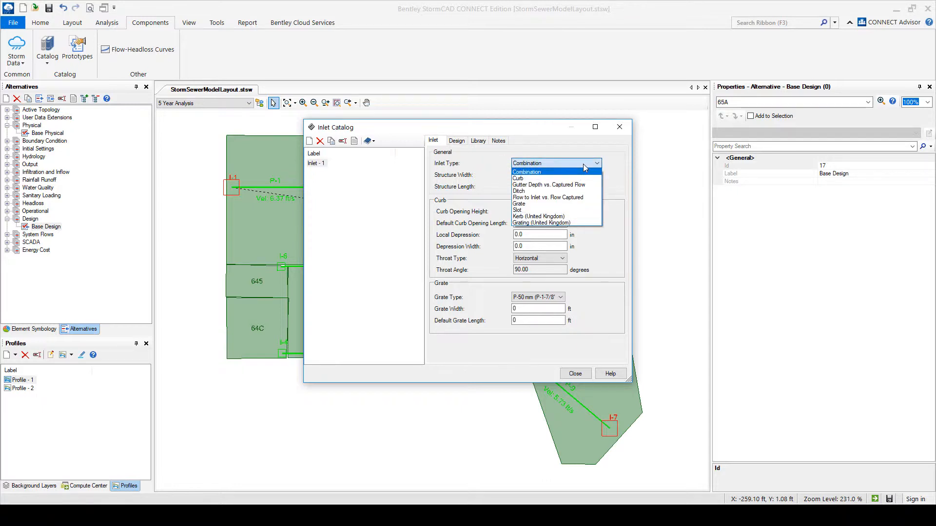
pyautogui.moveTo(529, 185)
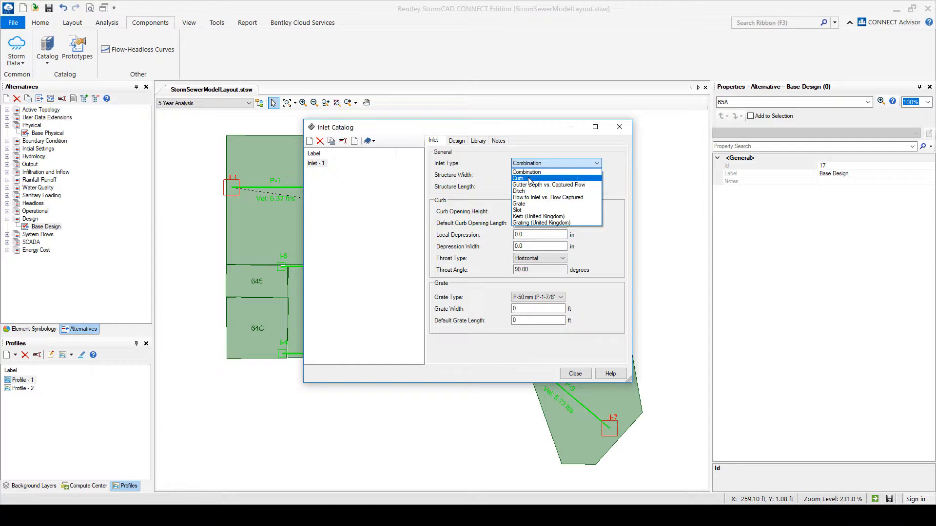
pyautogui.moveTo(528, 203)
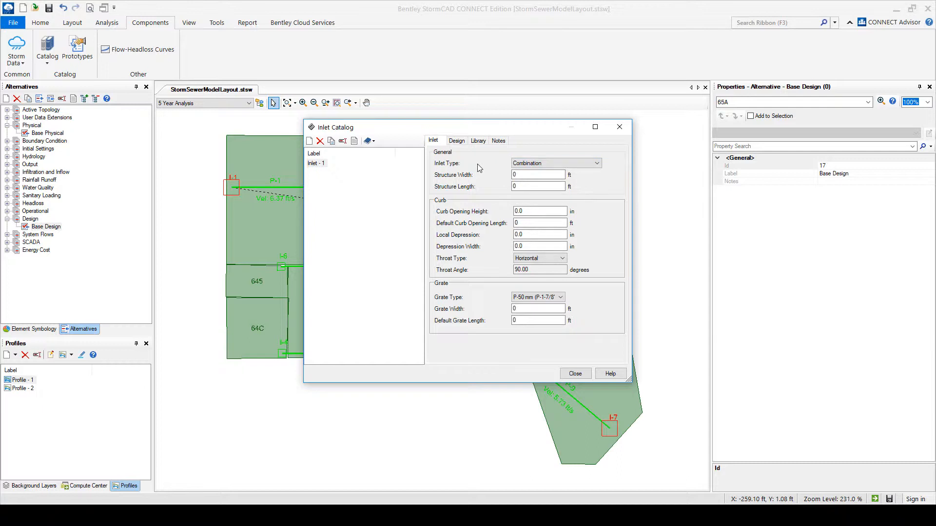
pyautogui.moveTo(492, 157)
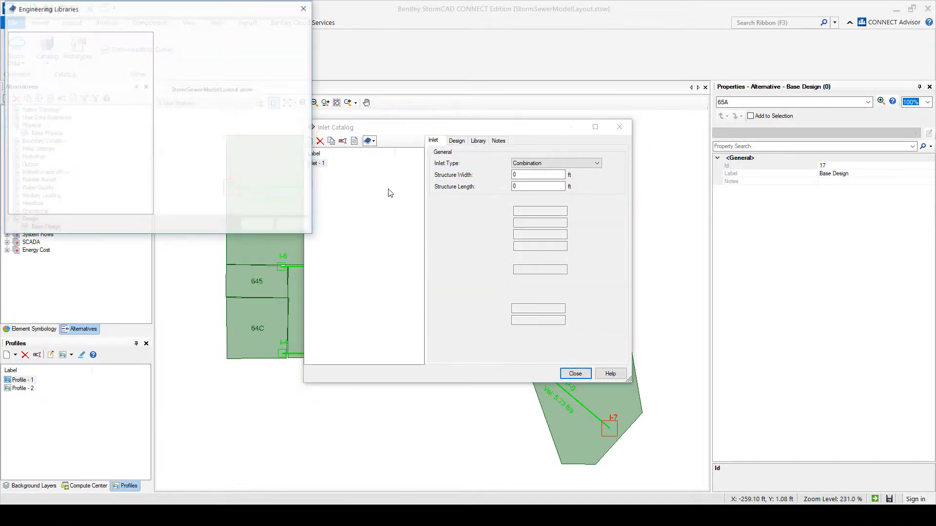
# Import the flinlets.xml inlet library from Engineering Libraries into the catalog
pyautogui.click(17, 49)
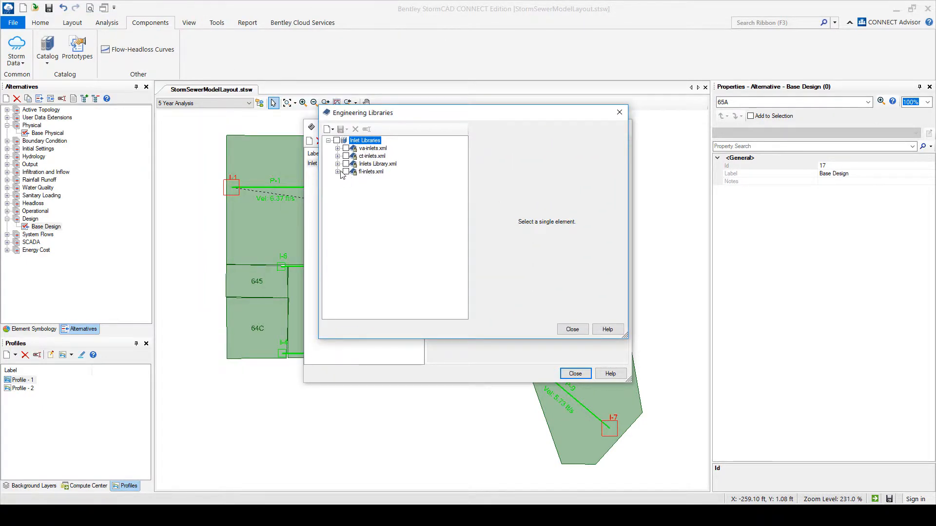
pyautogui.click(370, 171)
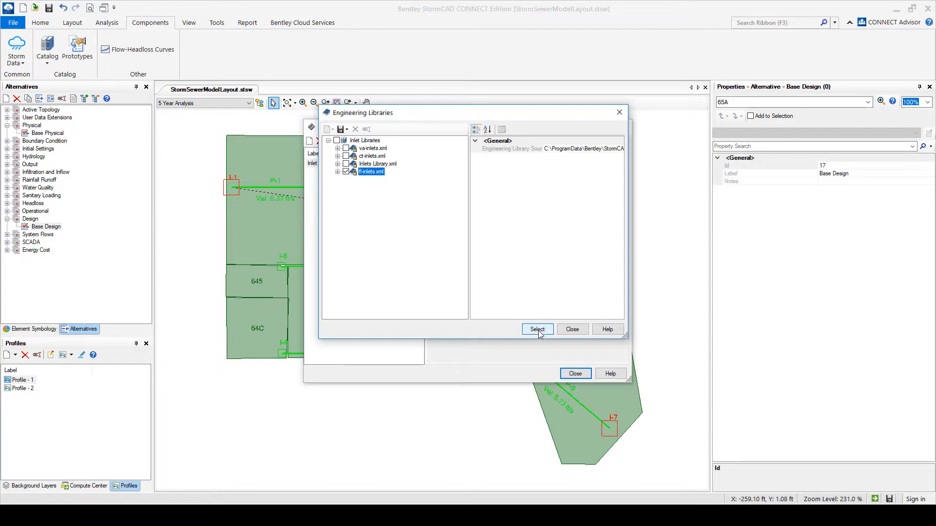
pyautogui.click(537, 329)
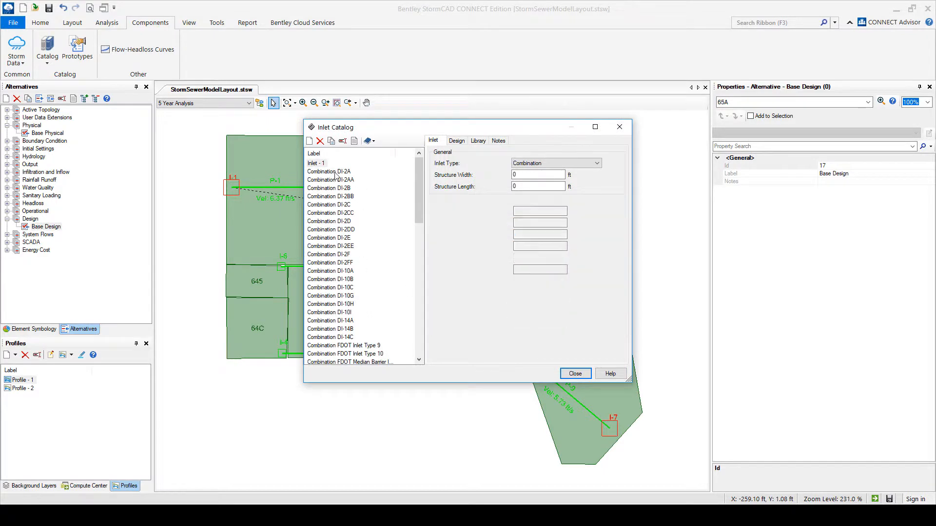
# Browse the catalog's combination and Grate DI-1 inlet properties
pyautogui.click(329, 171)
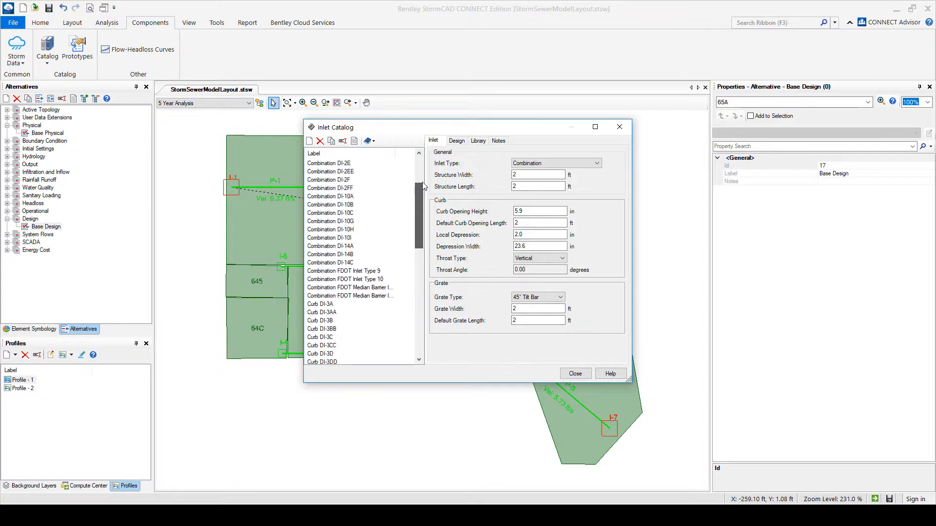
pyautogui.scroll(-3)
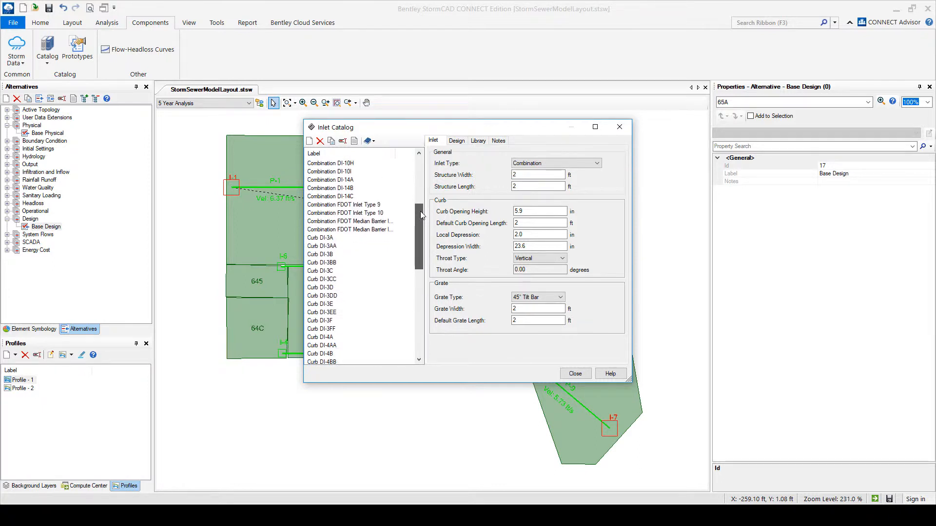
pyautogui.scroll(-3)
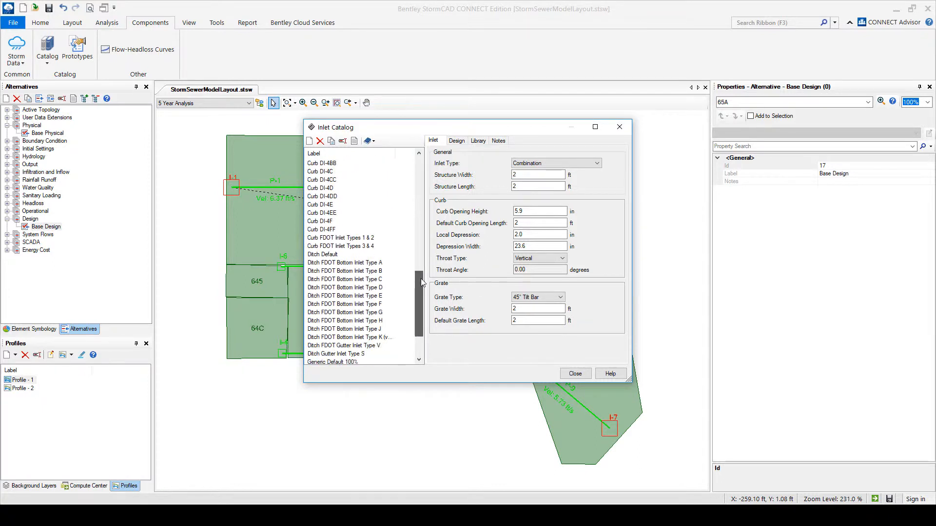
pyautogui.scroll(-3)
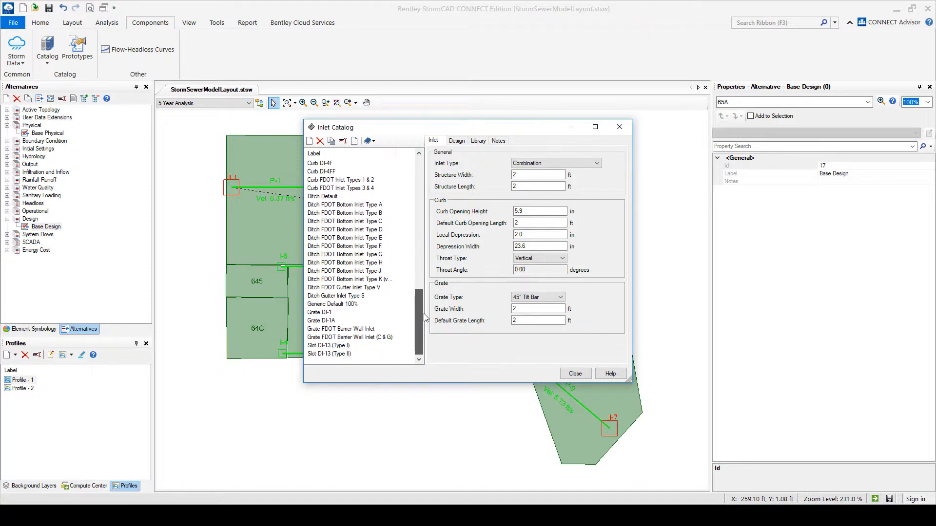
pyautogui.click(319, 312)
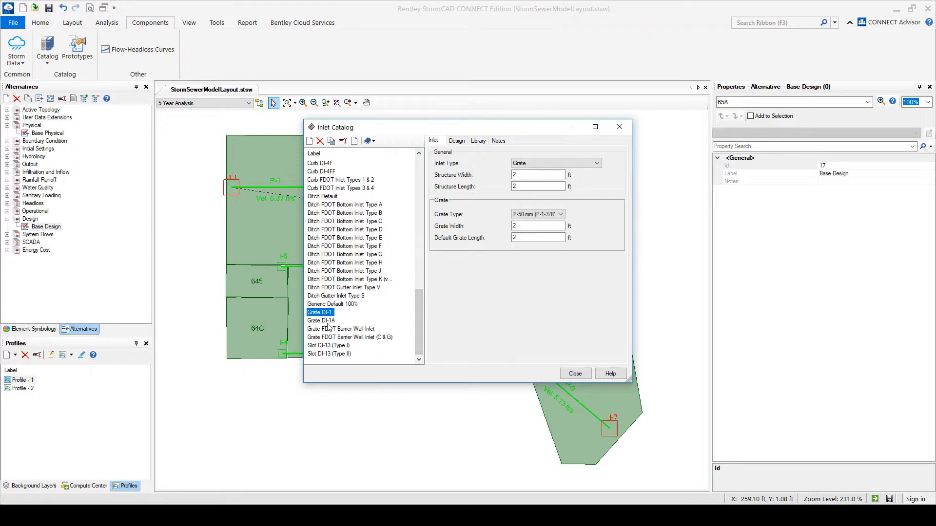
pyautogui.click(321, 320)
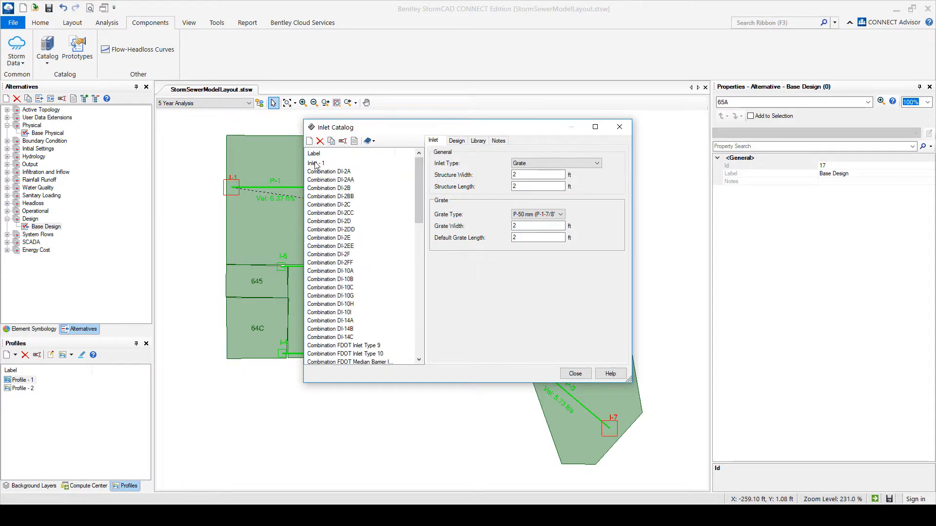
# Delete the blank Inlet - 1, review inlet types, and close the catalog
pyautogui.click(319, 141)
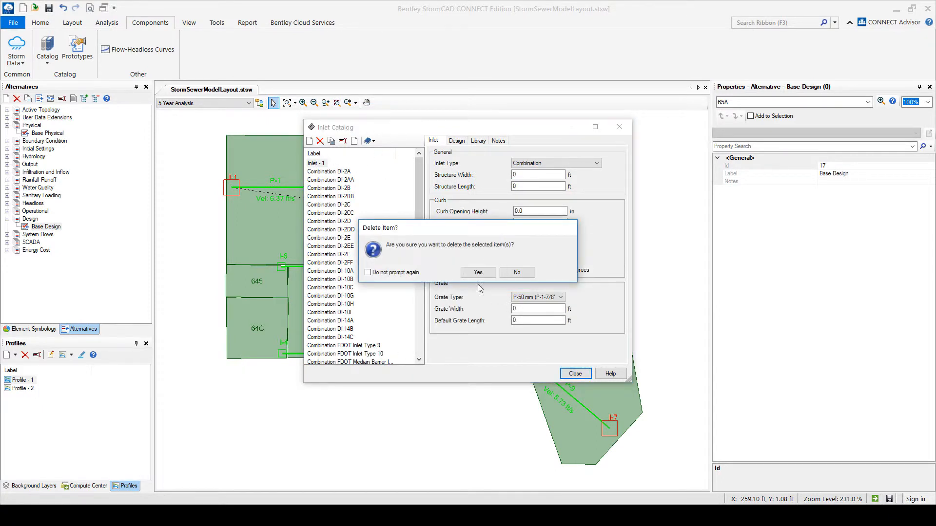
pyautogui.click(477, 273)
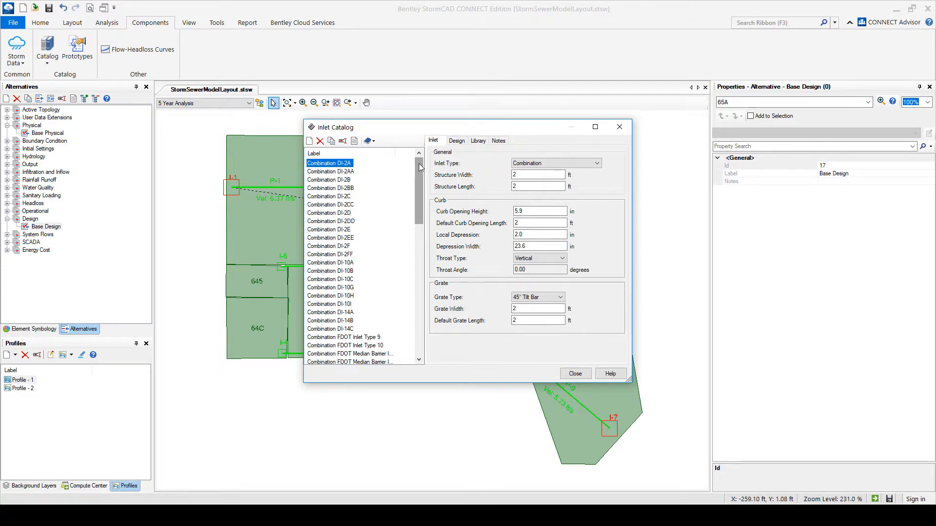
pyautogui.moveTo(416, 168)
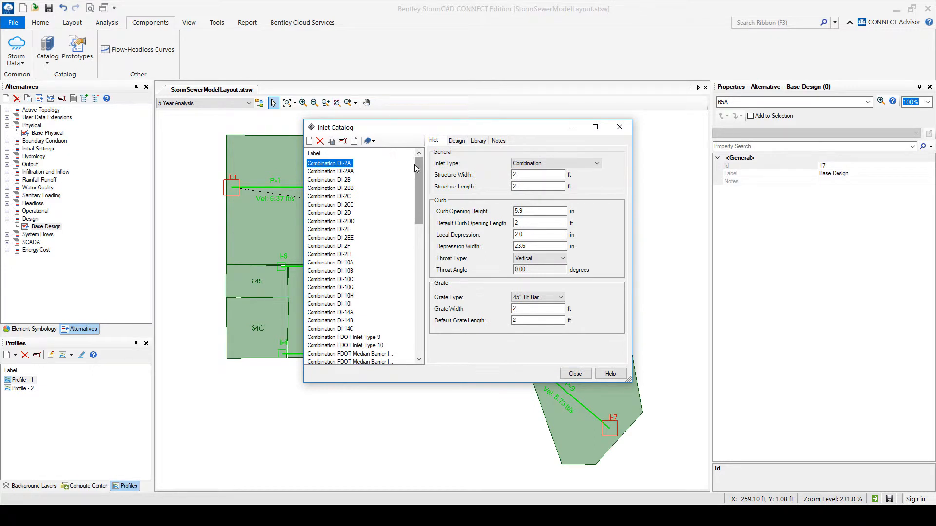
pyautogui.moveTo(418, 168)
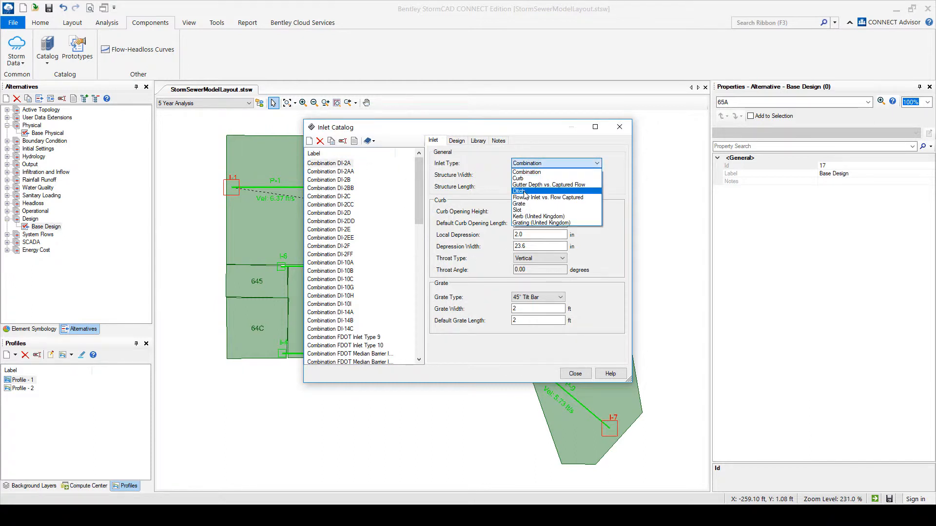
pyautogui.click(518, 191)
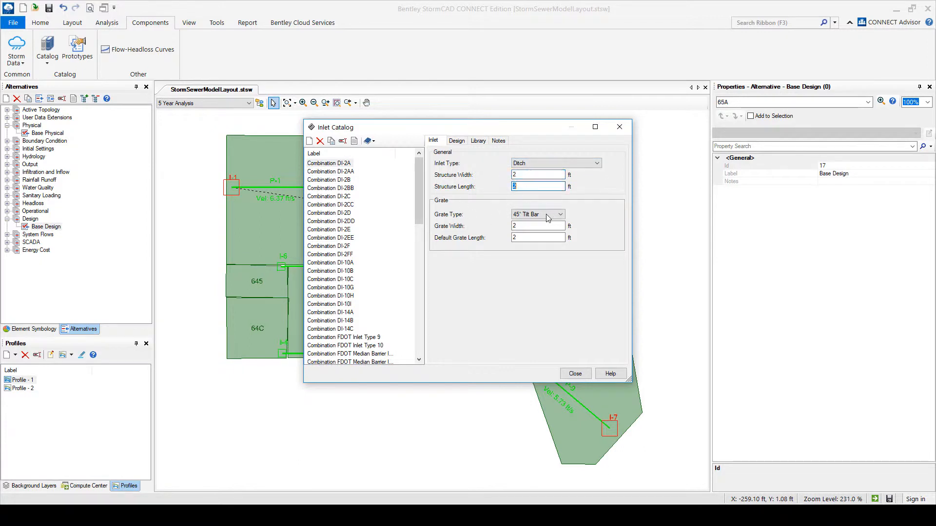
pyautogui.click(330, 262)
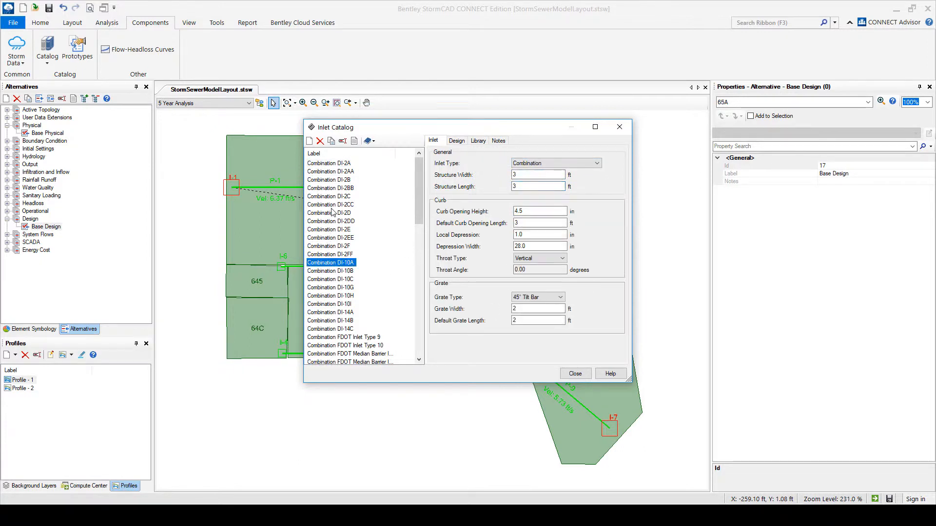
pyautogui.click(328, 163)
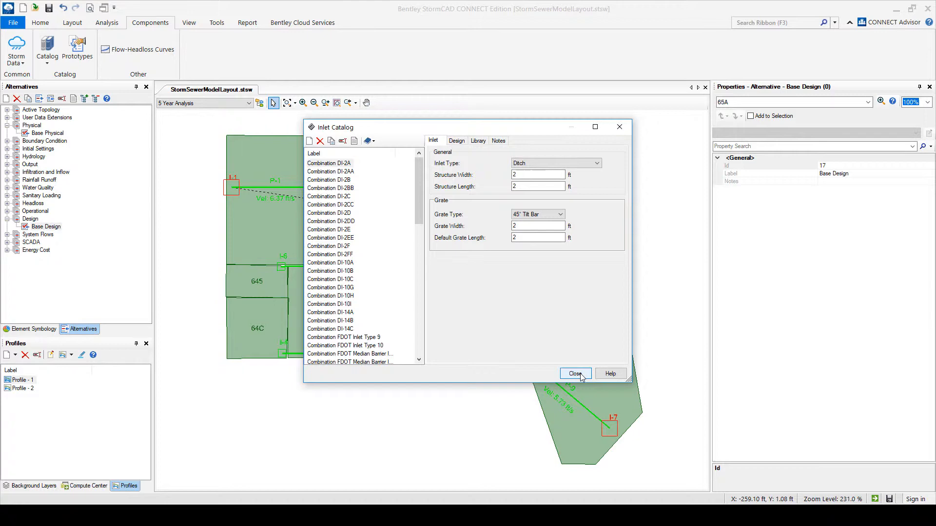
pyautogui.click(575, 373)
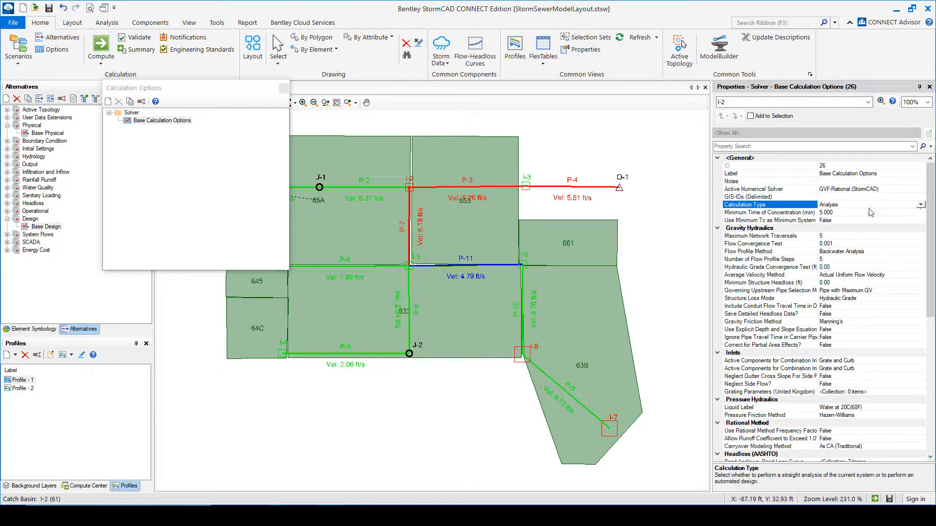
# Change the Base Calculation Options calculation type from Analysis to Design
pyautogui.click(920, 204)
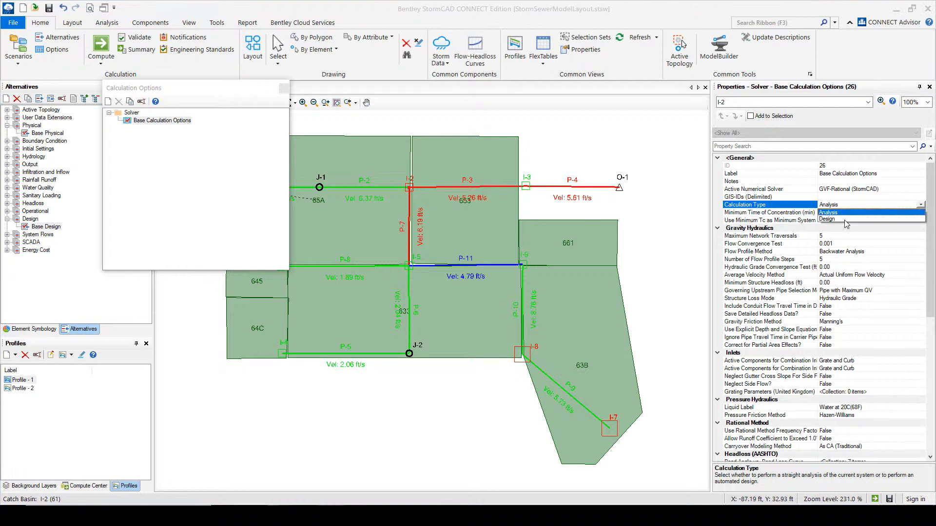
pyautogui.click(827, 219)
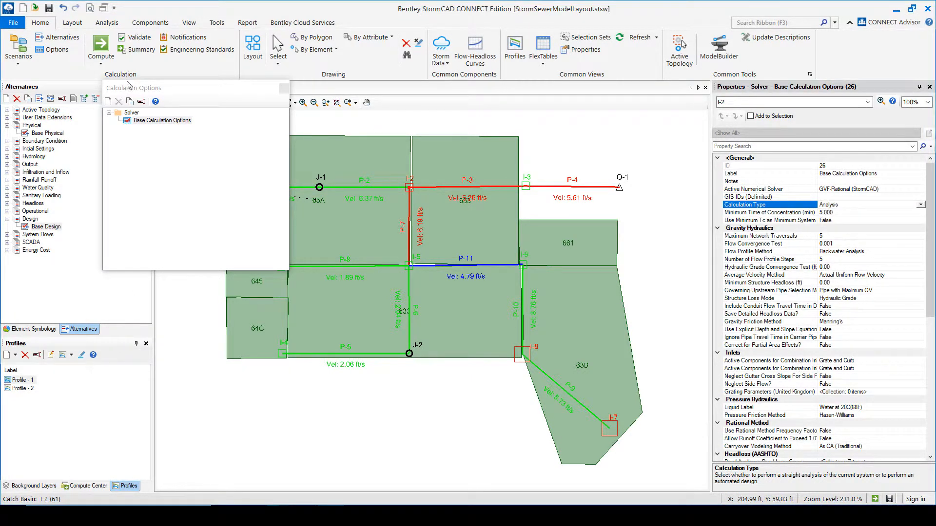
pyautogui.moveTo(49, 49)
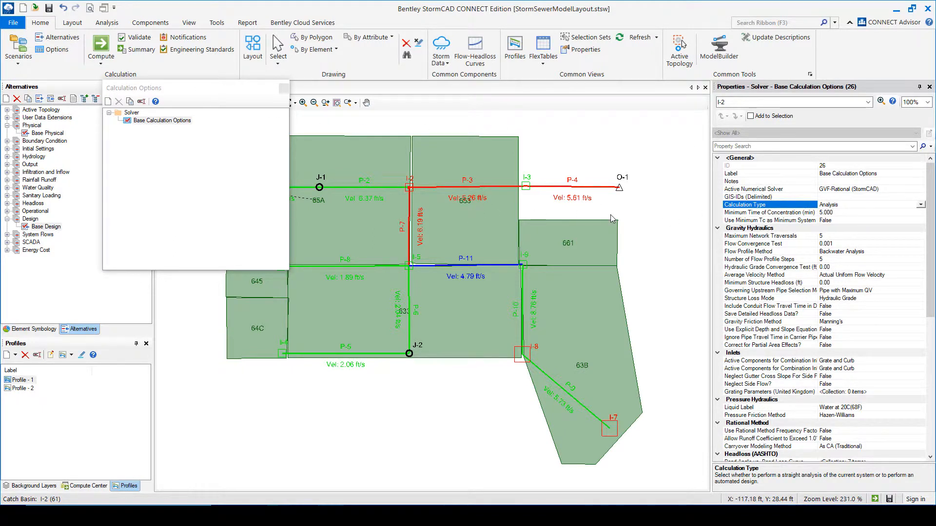
pyautogui.moveTo(705, 229)
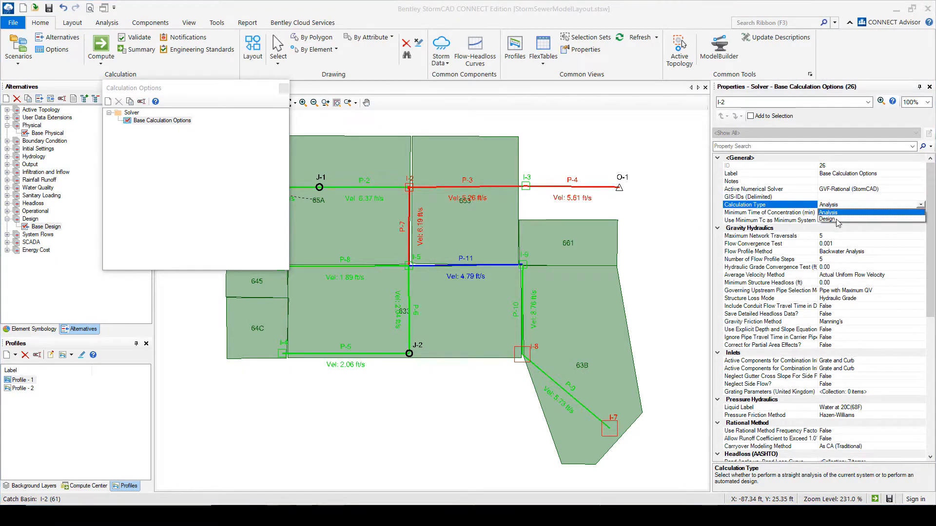
pyautogui.click(827, 219)
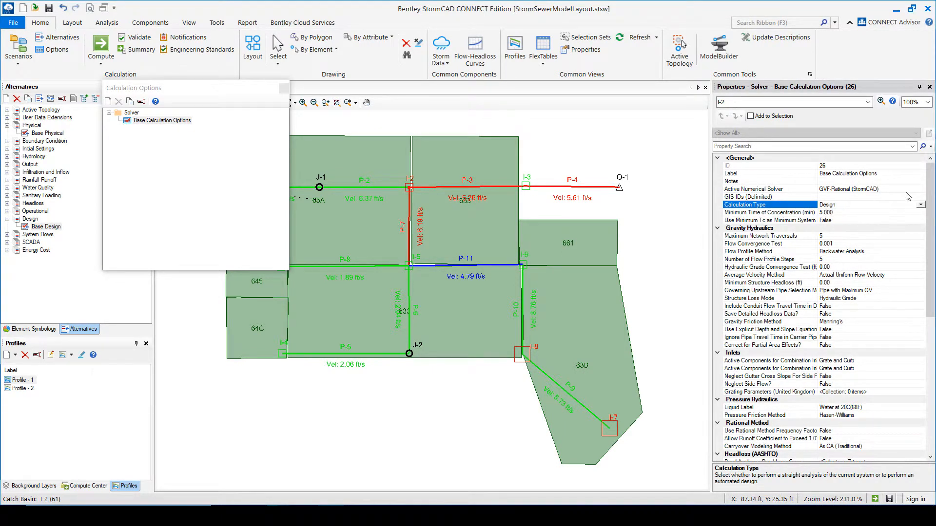